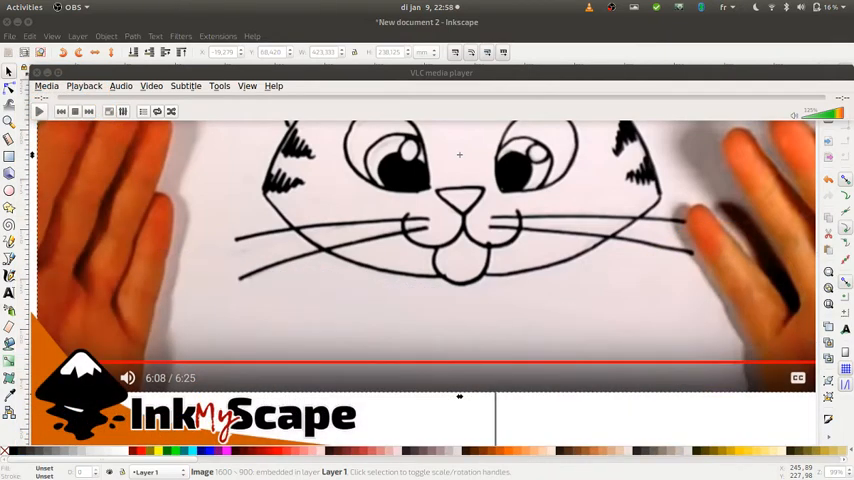
Step: Switch to Firefox showing the paused 'How To Draw A Cute Kitten Face' YouTube tutorial
key(alt+Tab)
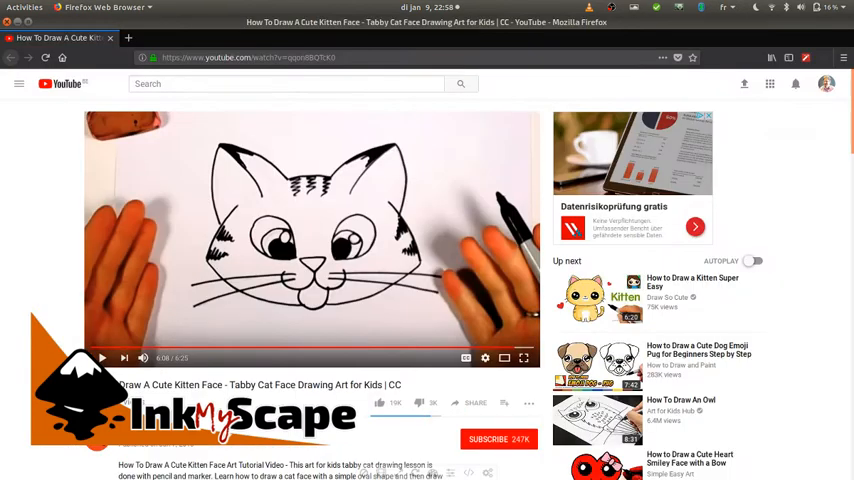
mouse_move(288, 354)
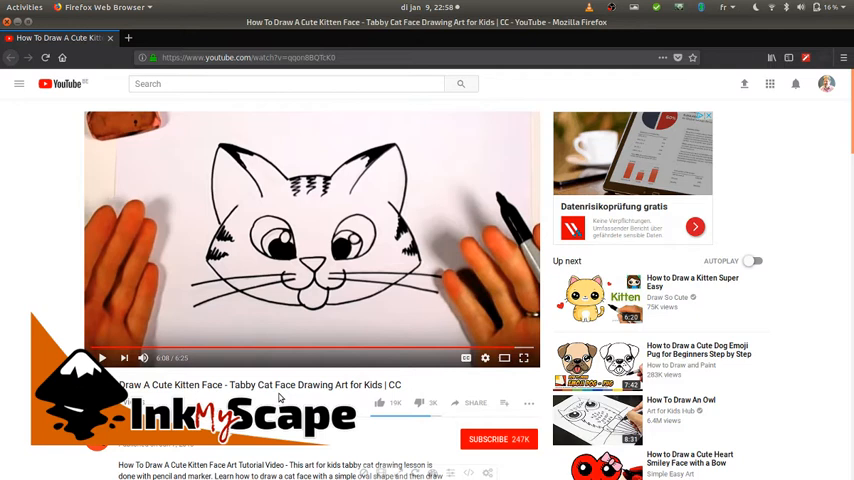
mouse_move(396, 348)
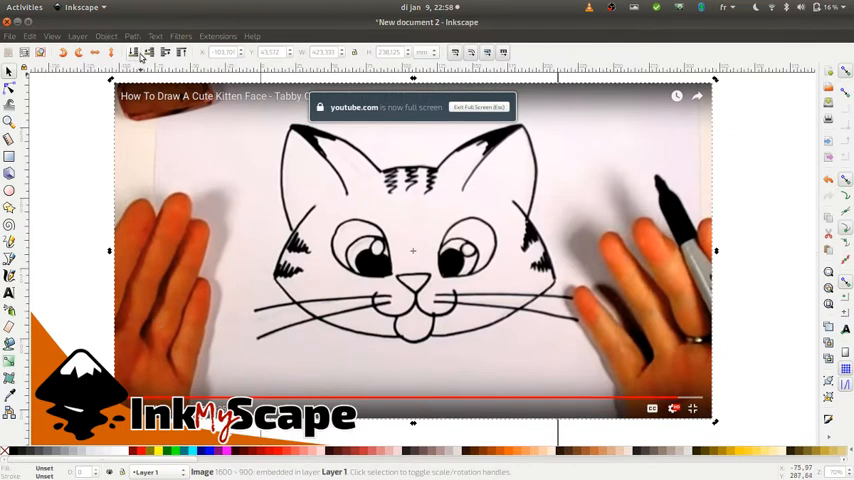
Step: Add a new Vector layer above the Bitmap layer holding the kitten picture
click(76, 36)
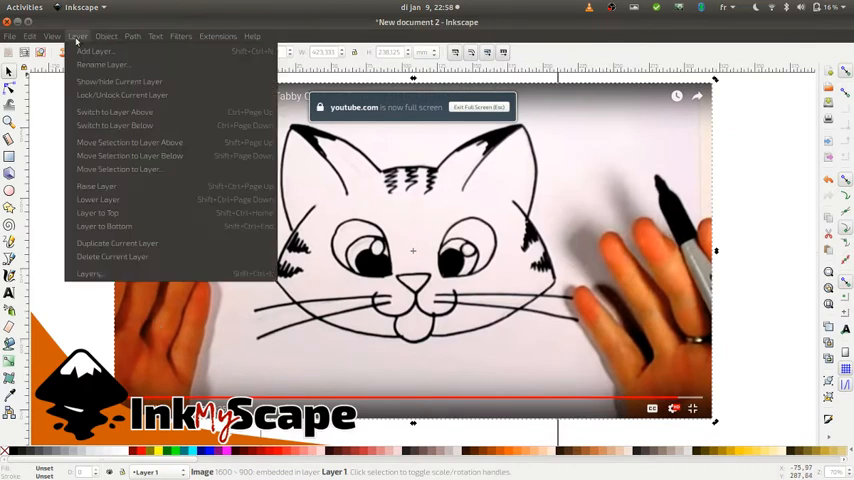
mouse_move(96, 52)
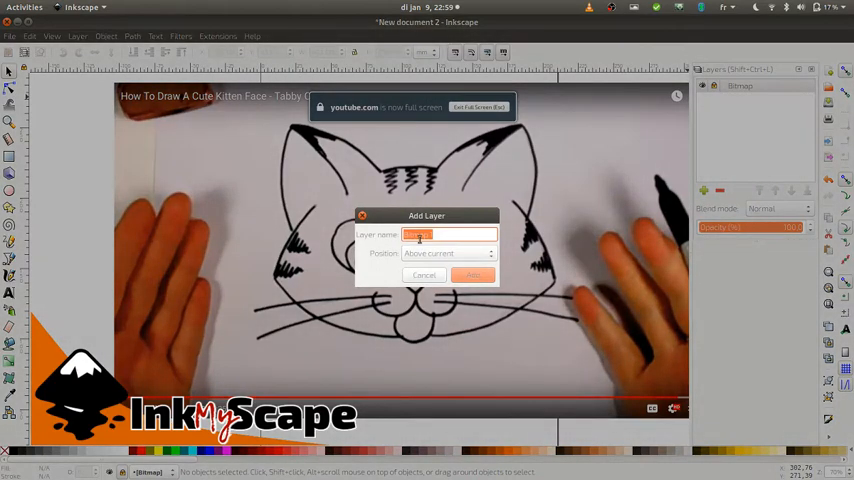
click(472, 276)
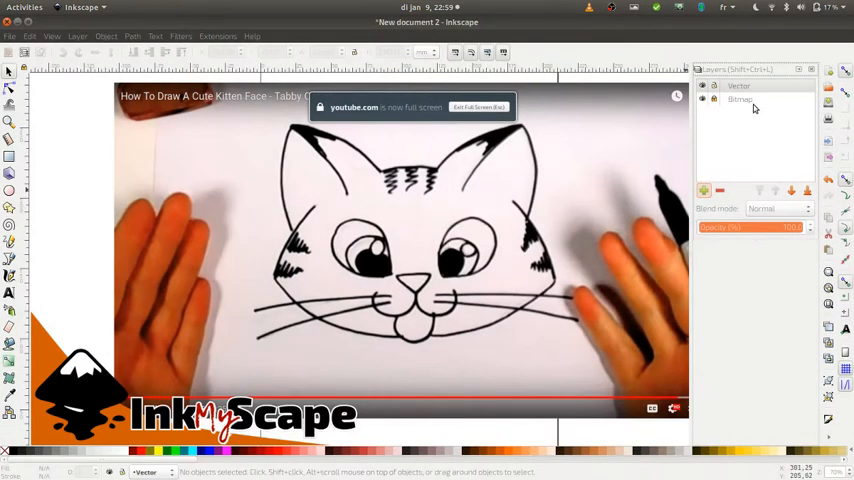
click(740, 98)
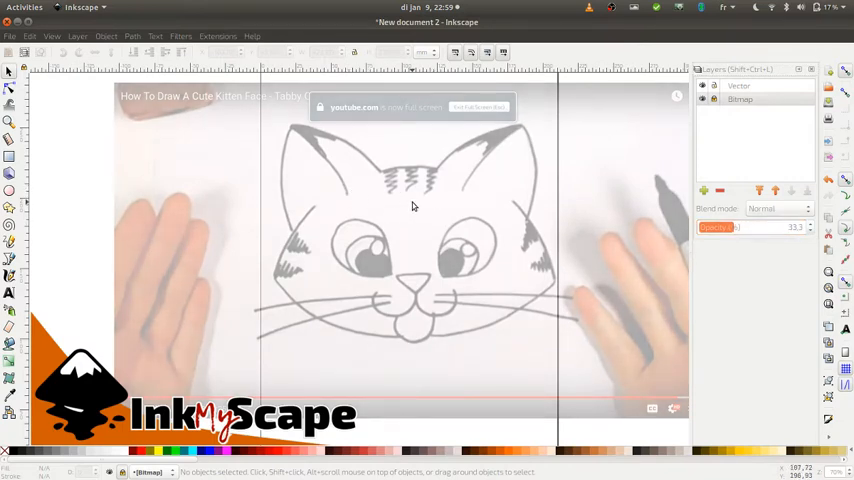
mouse_move(392, 196)
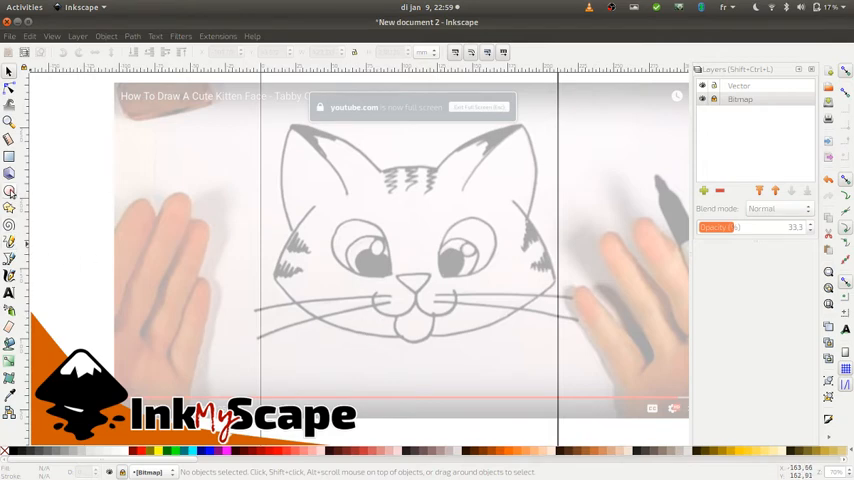
Step: Lower the Bitmap layer's opacity so the kitten picture becomes a pale guide
click(10, 190)
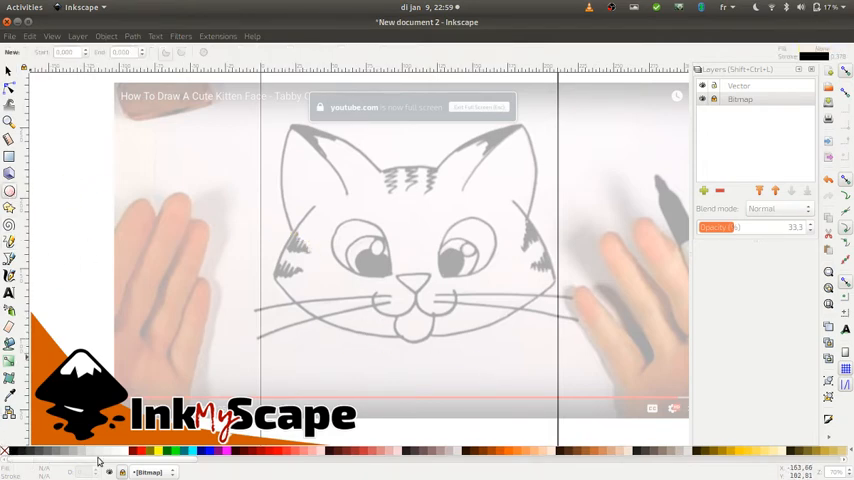
mouse_move(260, 252)
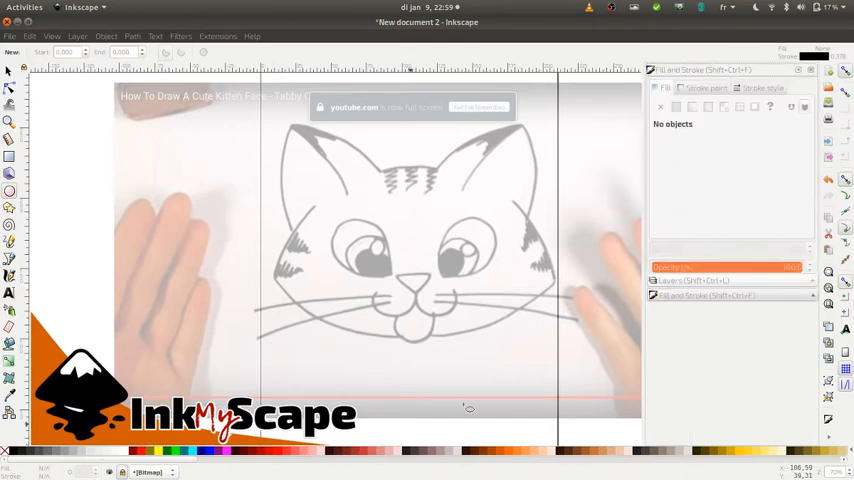
click(706, 88)
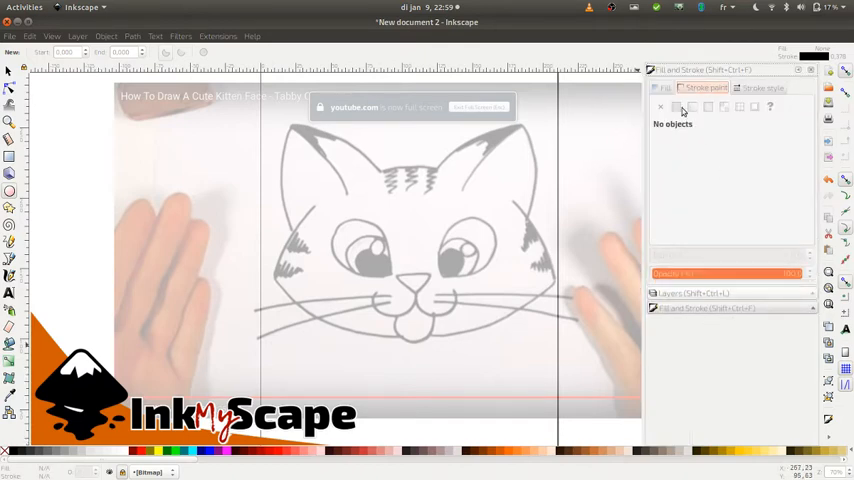
click(760, 88)
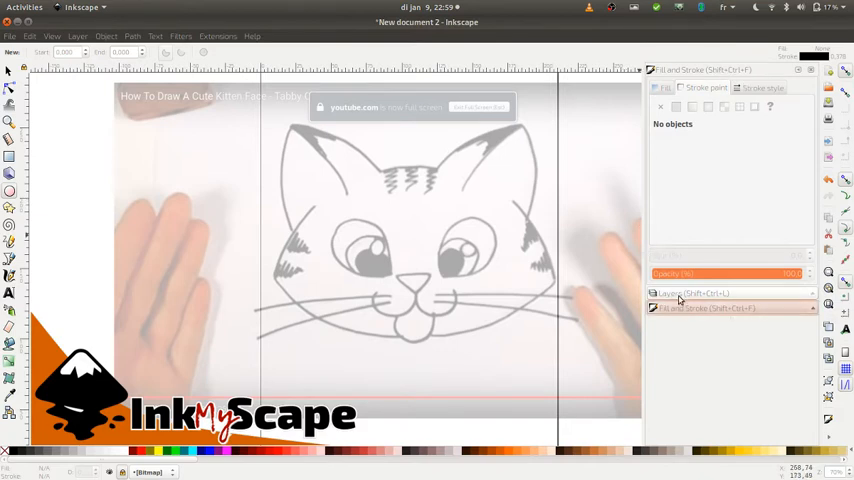
Step: Make the Vector layer active and bring back the Fill and Stroke panel
click(692, 292)
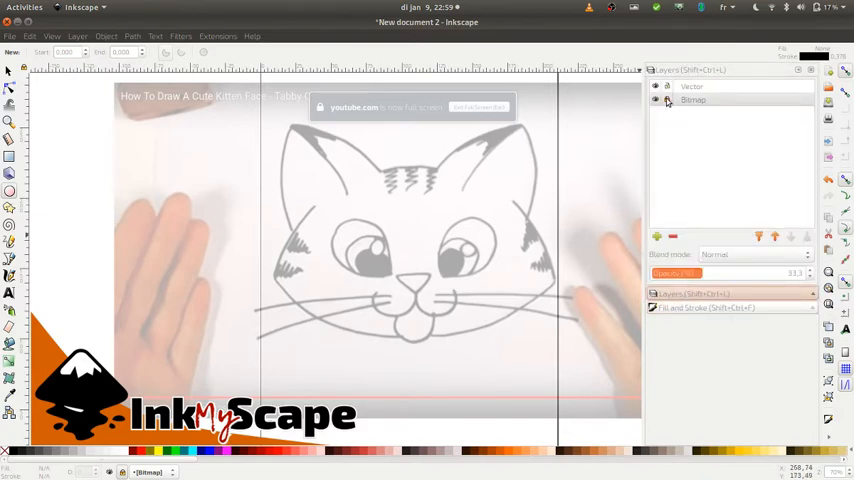
click(688, 88)
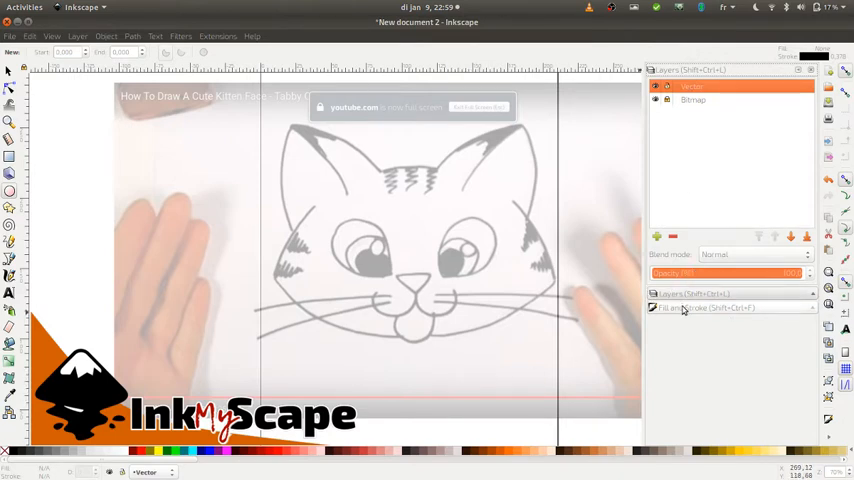
click(706, 308)
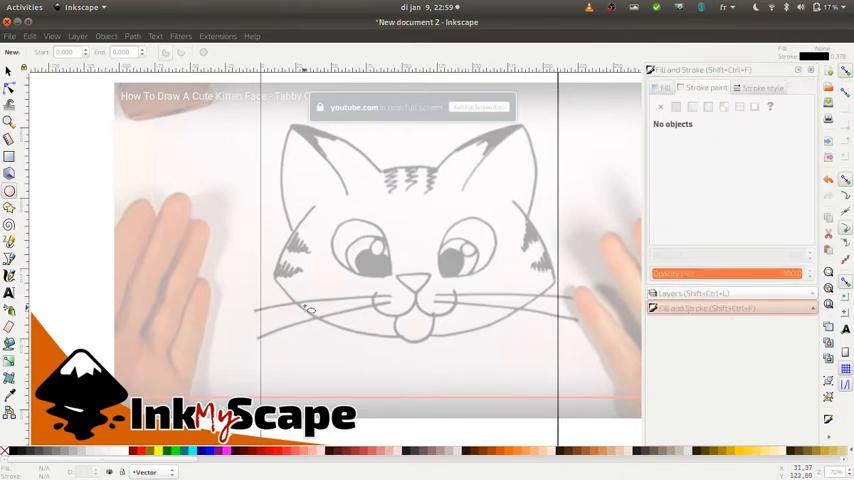
Step: Draw an unfilled black-stroked oval around the kitten's head and convert it to a path
drag(310, 310, 564, 336)
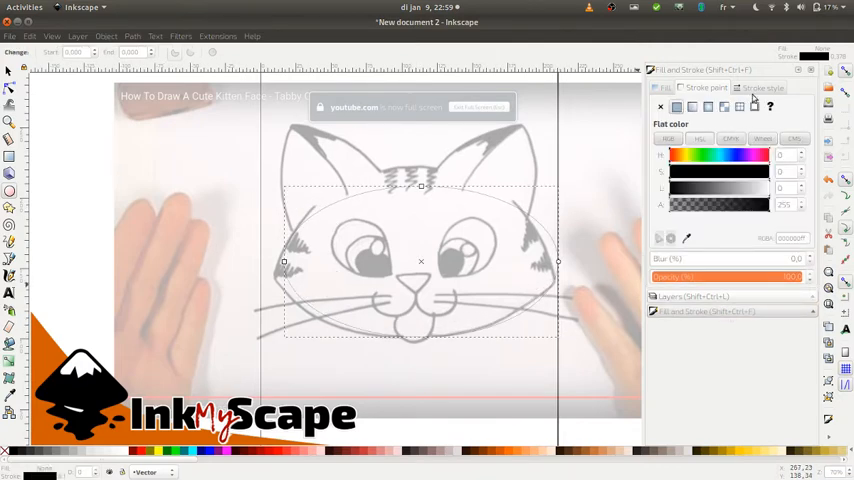
click(764, 90)
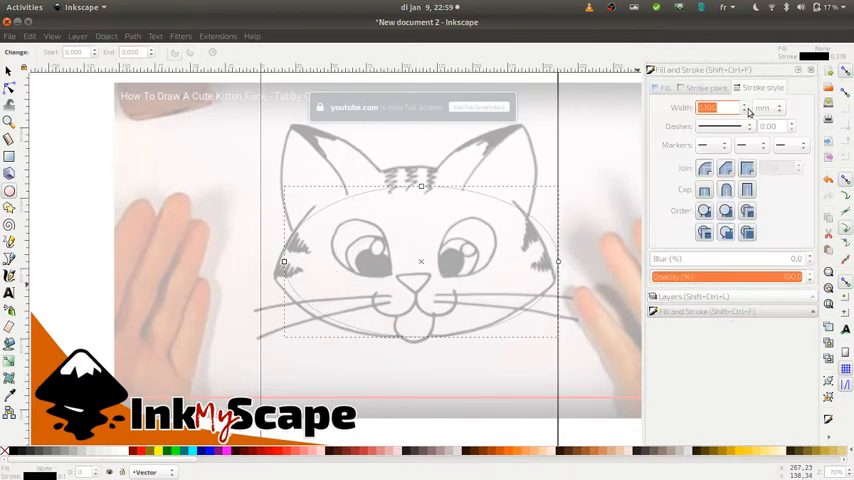
click(716, 108)
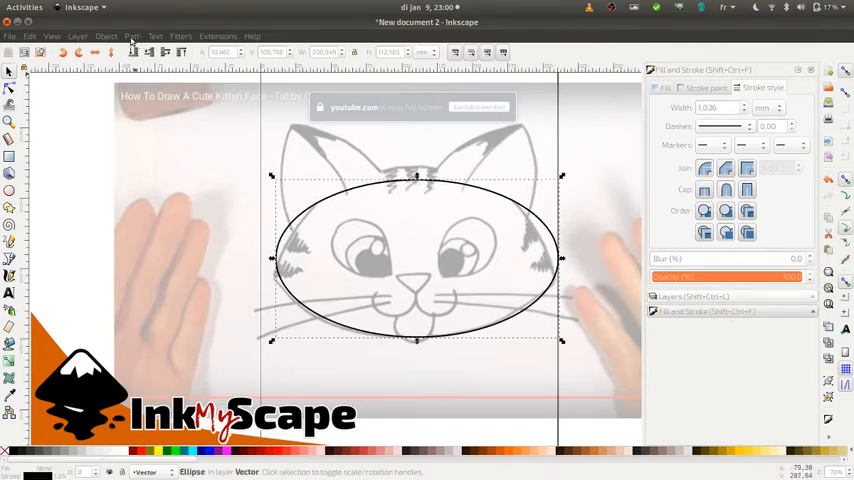
click(132, 36)
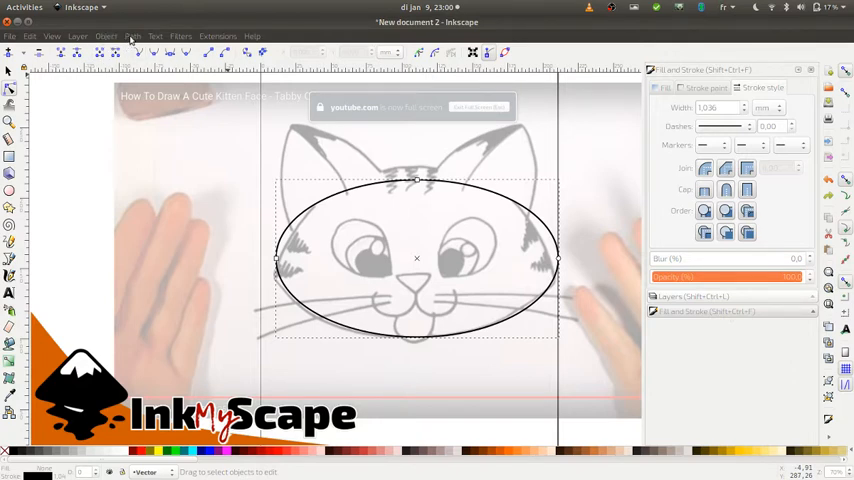
Step: Drag the oval's nodes so the head outline is rounded on top and wider below
click(132, 36)
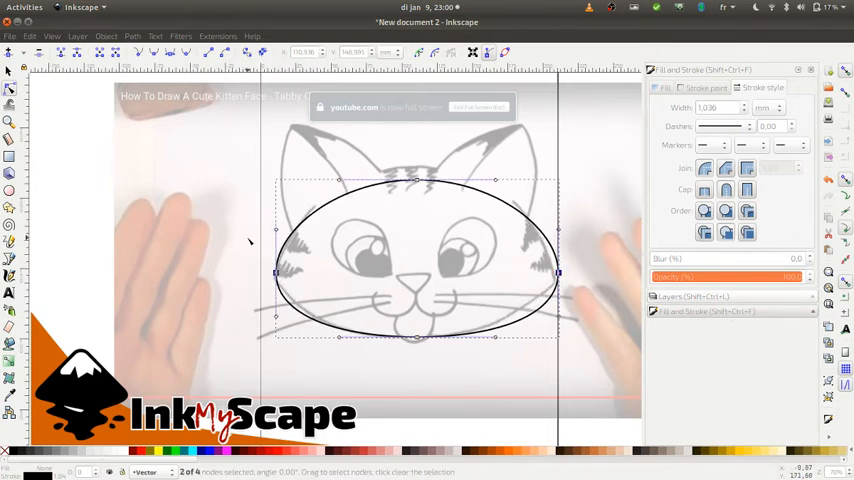
mouse_move(252, 262)
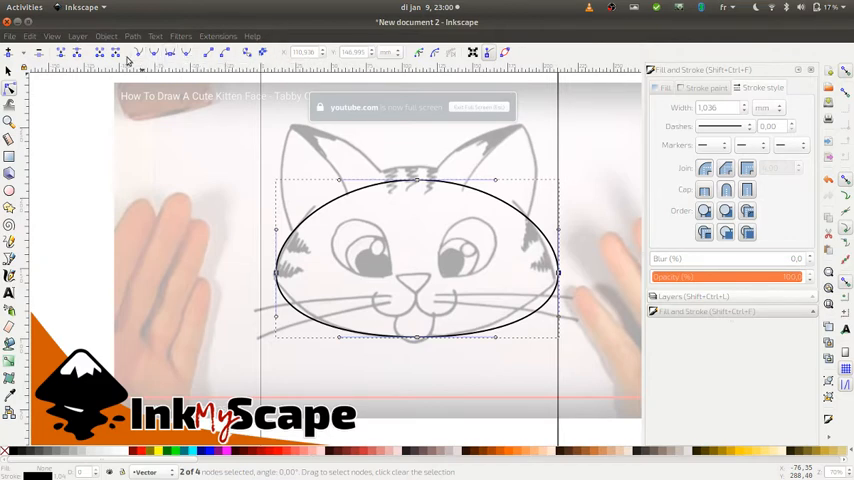
mouse_move(166, 62)
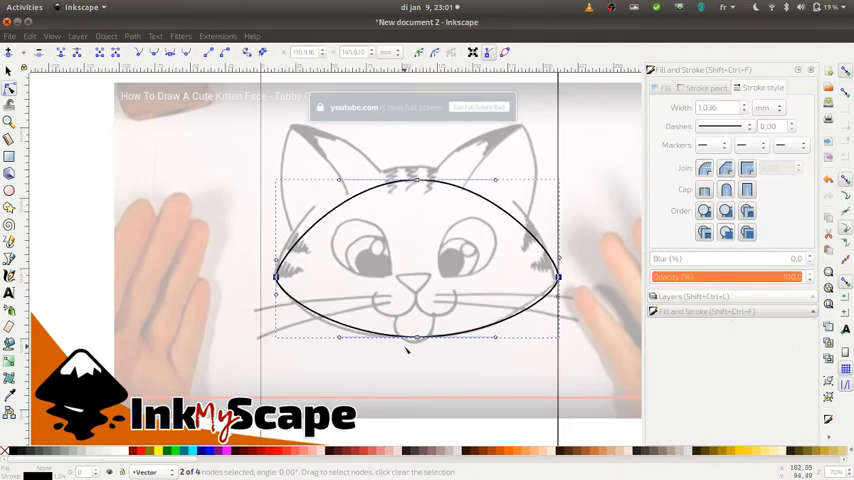
drag(404, 338, 412, 340)
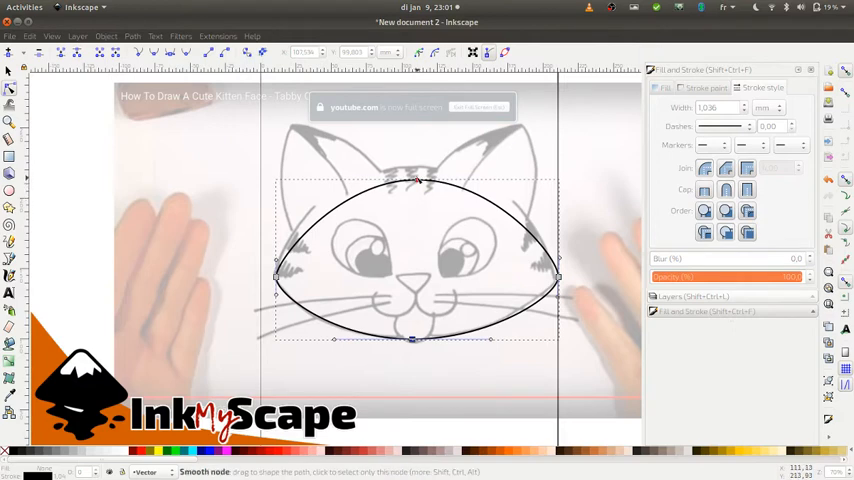
drag(416, 180, 416, 164)
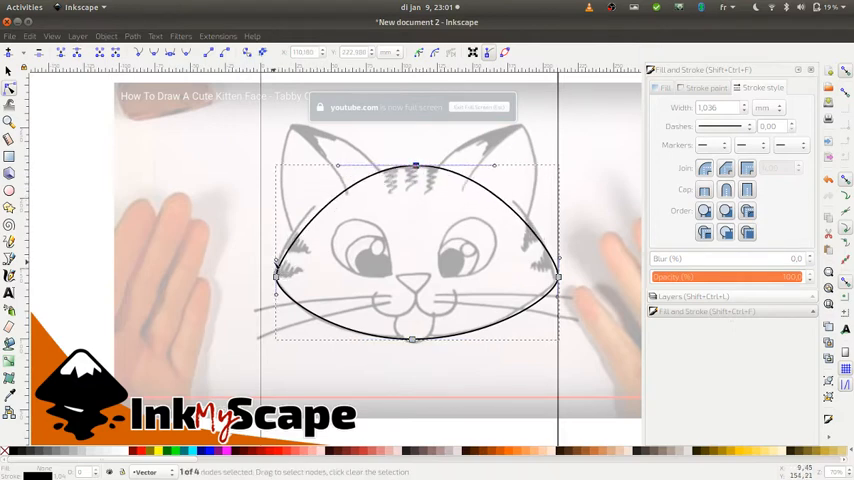
drag(276, 264, 280, 240)
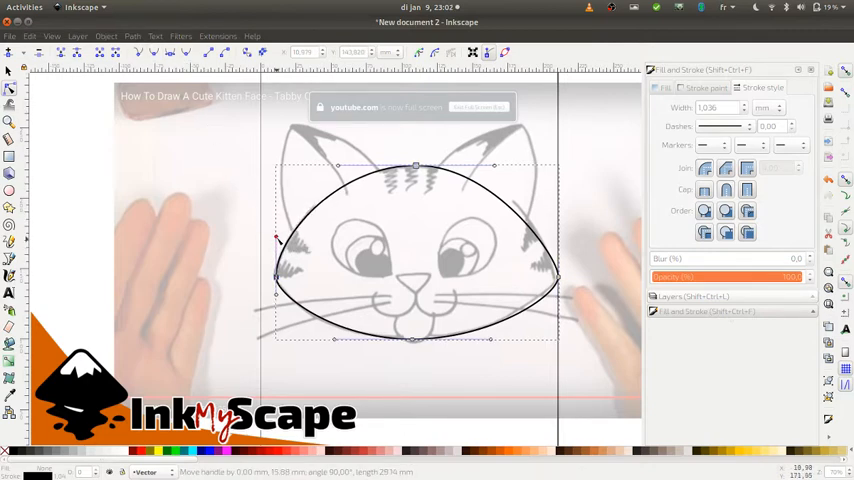
click(558, 276)
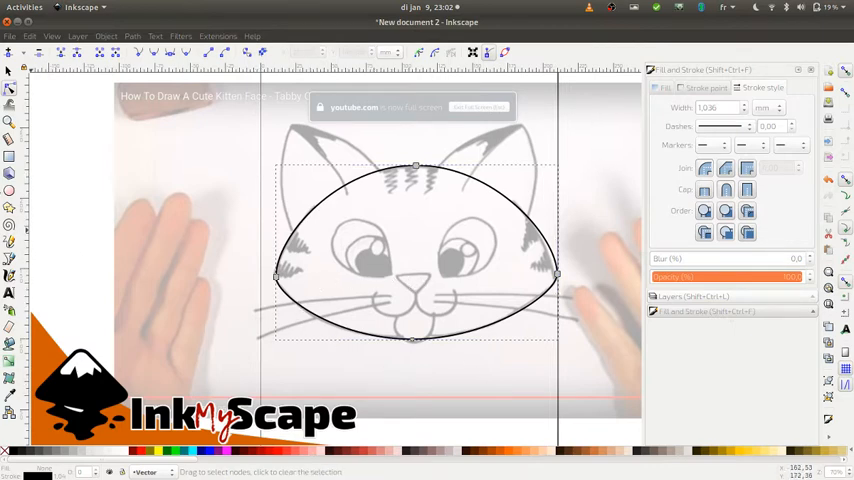
mouse_move(426, 290)
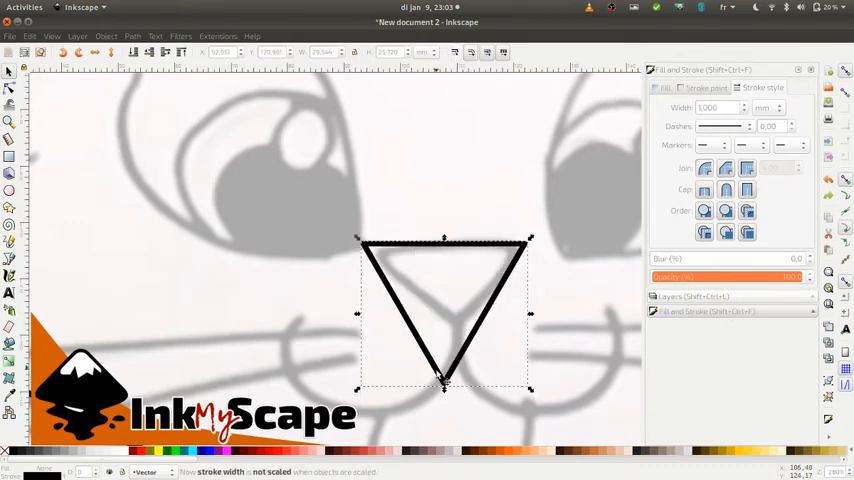
Step: Flatten the triangle into a small rounded nose shape over the kitten's nose
drag(444, 388, 444, 320)
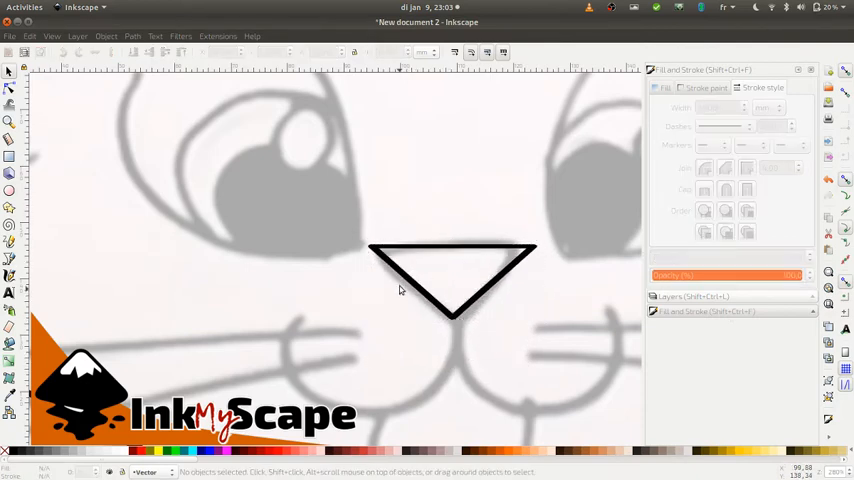
click(452, 280)
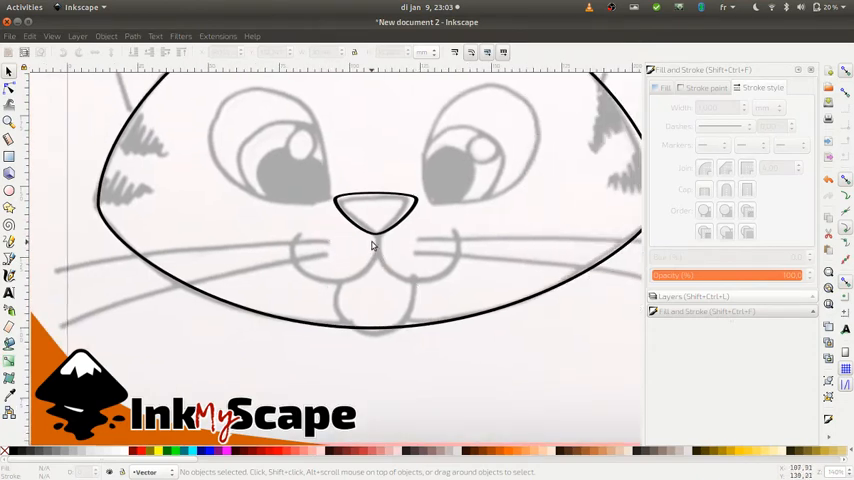
mouse_move(404, 280)
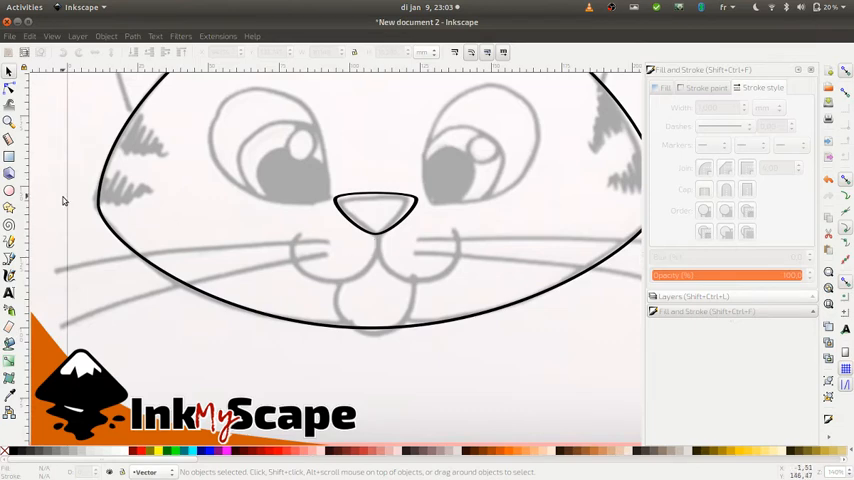
mouse_move(382, 244)
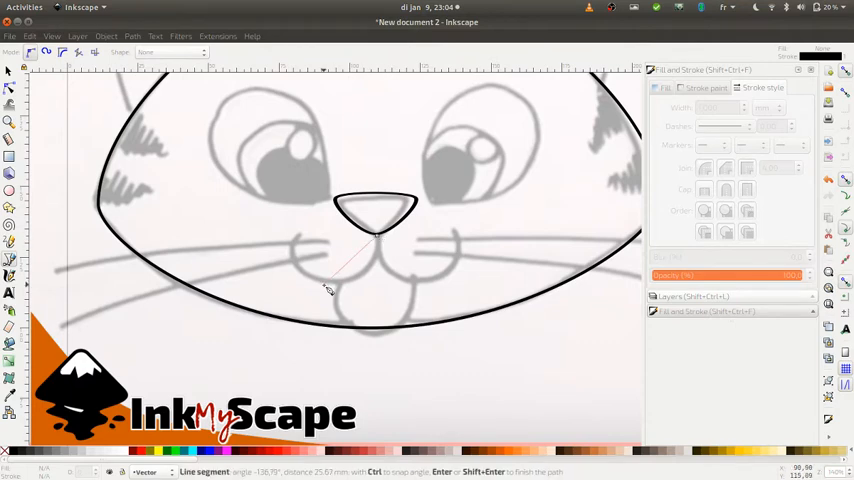
mouse_move(304, 240)
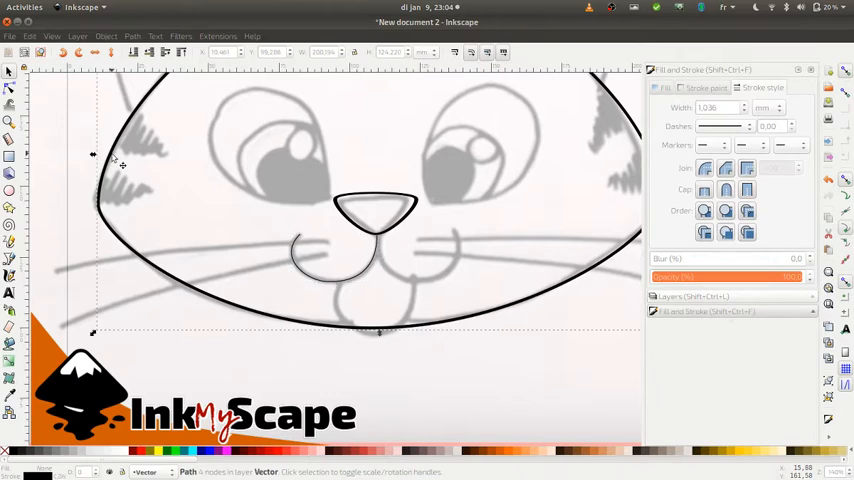
Step: Copy the mouth curve and paste a duplicate in place for the right half
click(38, 36)
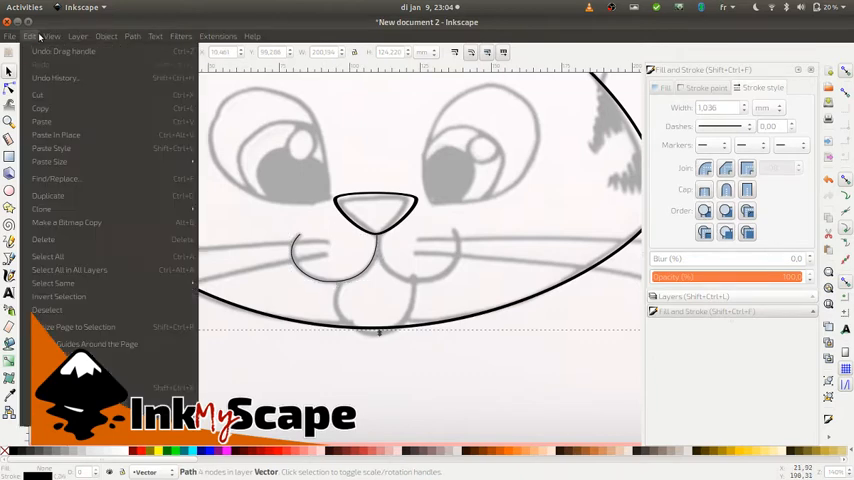
mouse_move(58, 108)
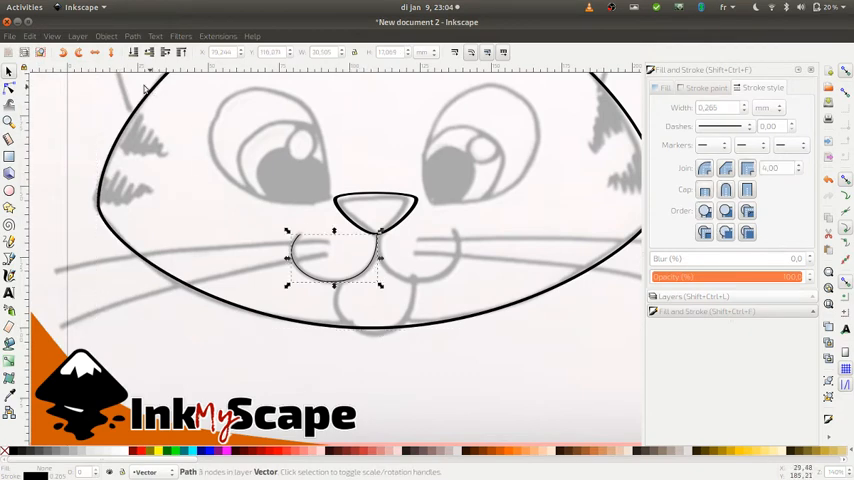
click(30, 36)
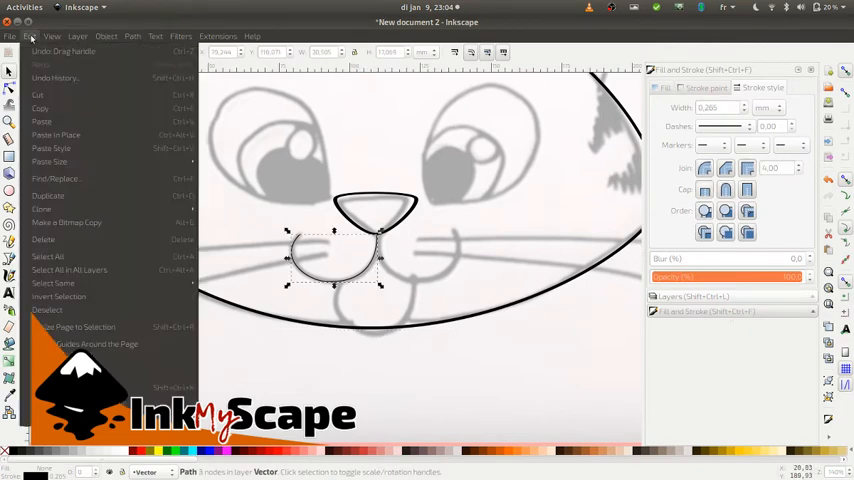
mouse_move(52, 148)
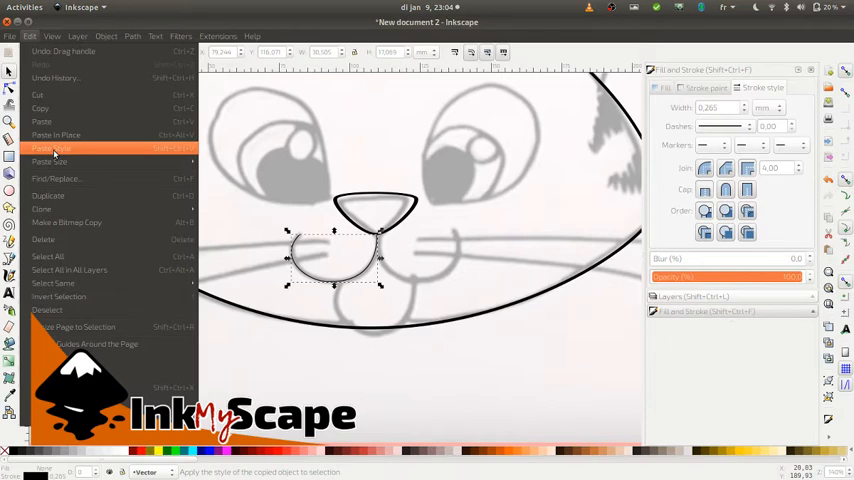
click(48, 148)
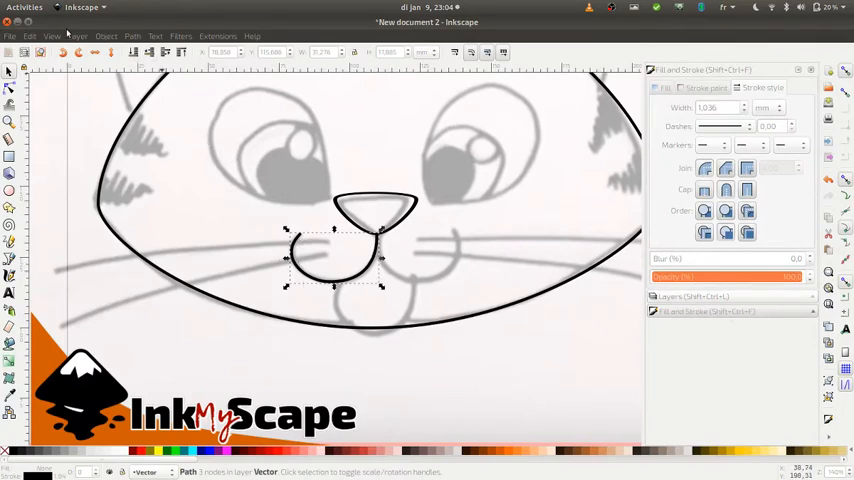
click(28, 36)
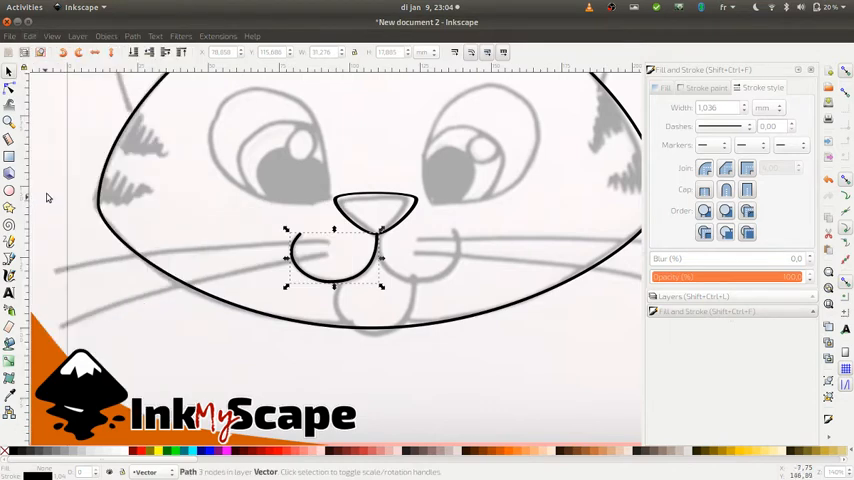
click(38, 36)
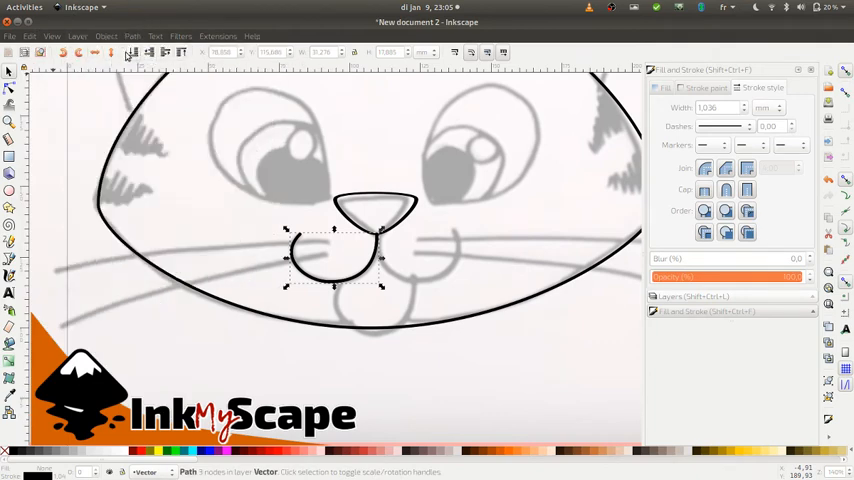
click(44, 36)
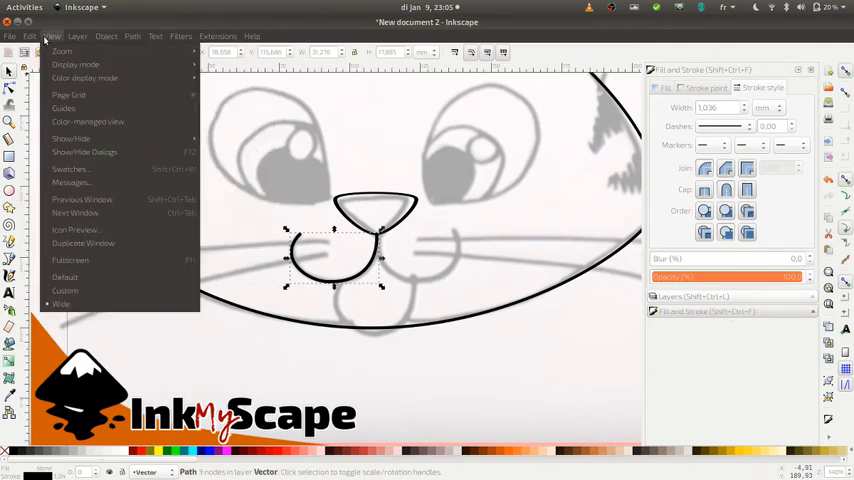
click(36, 36)
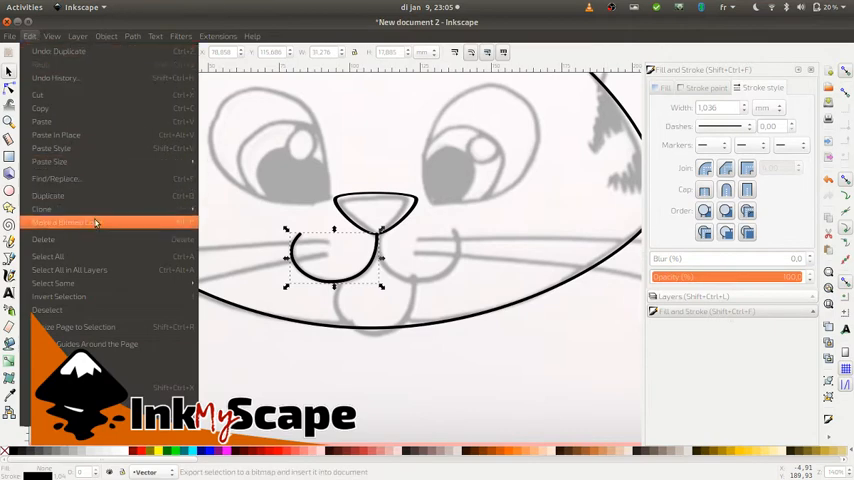
click(132, 36)
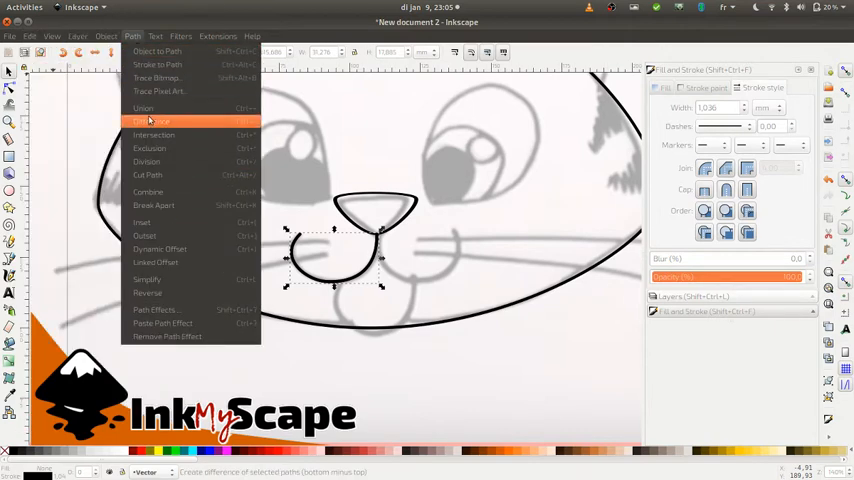
mouse_move(216, 292)
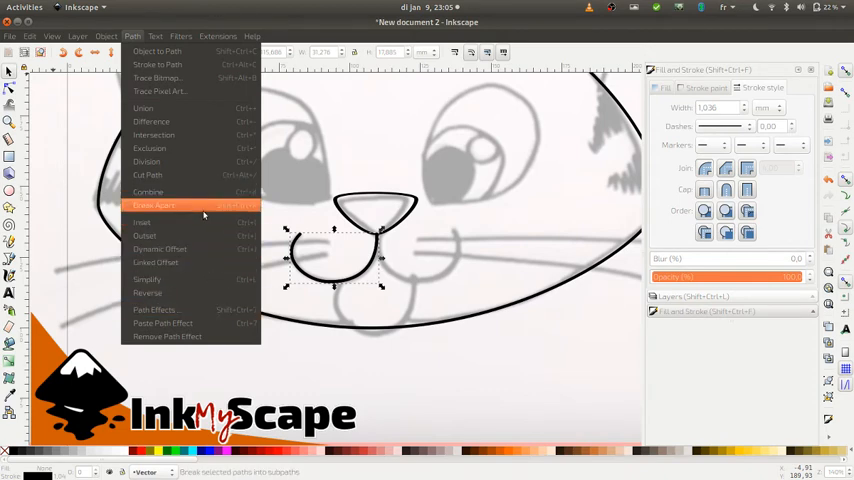
click(156, 32)
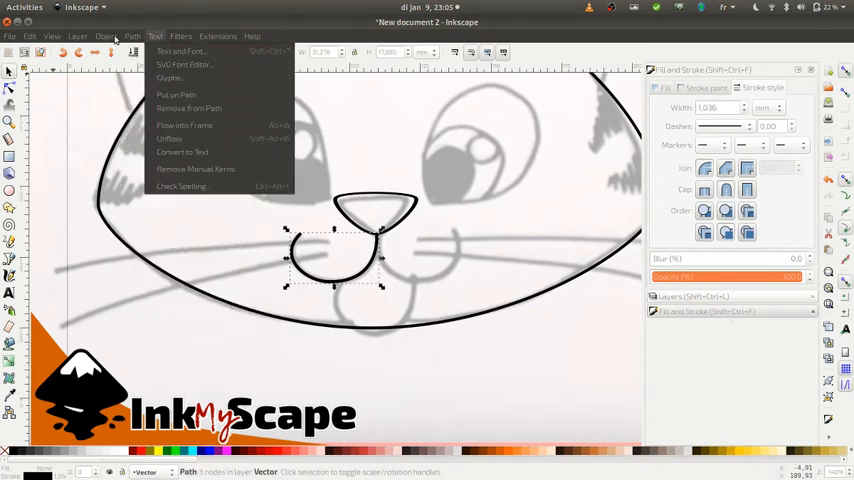
click(30, 36)
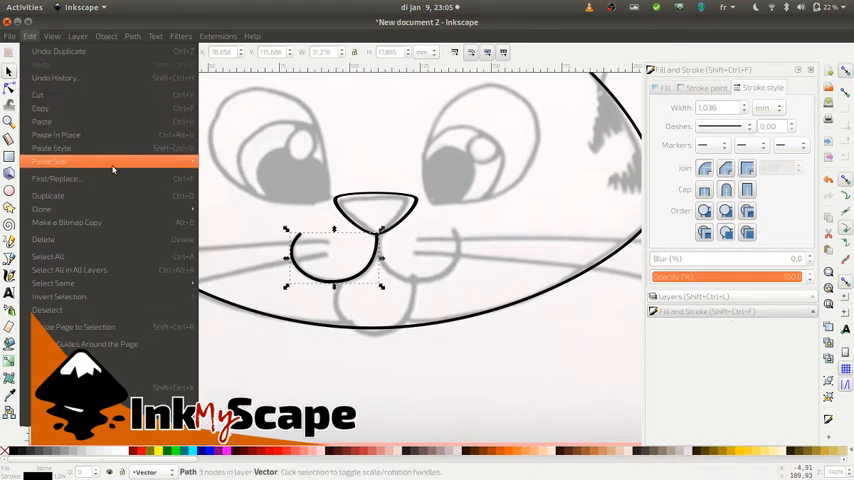
mouse_move(152, 284)
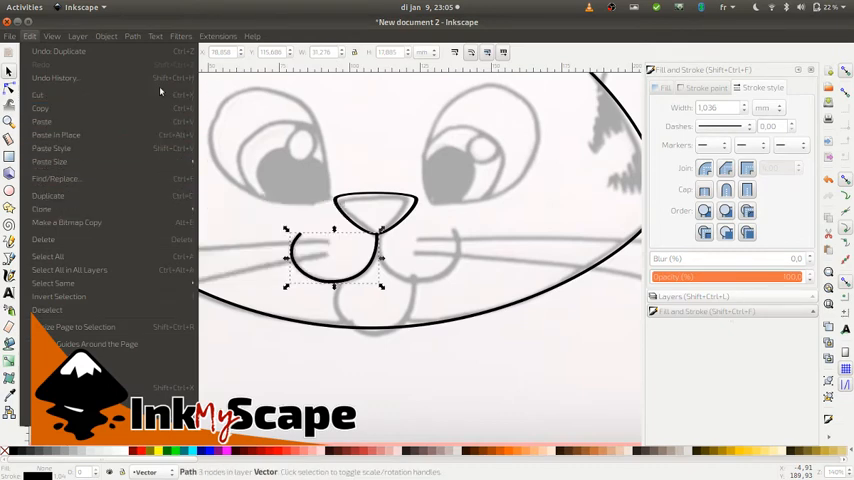
click(108, 36)
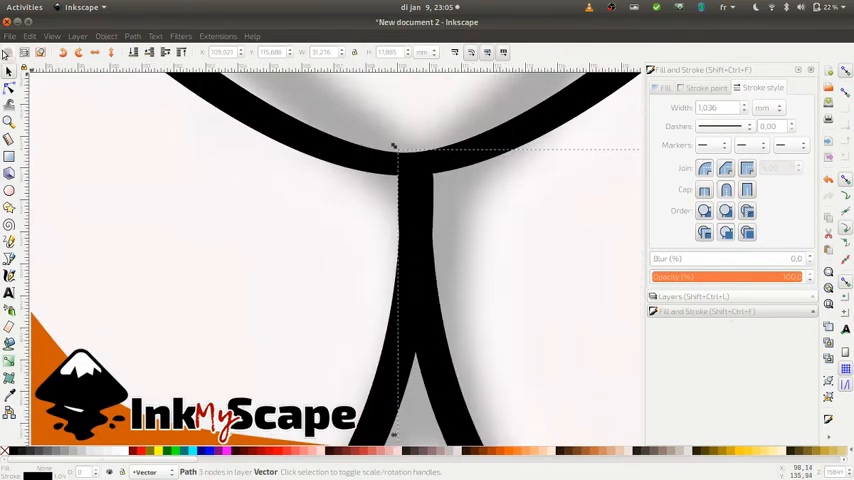
mouse_move(8, 88)
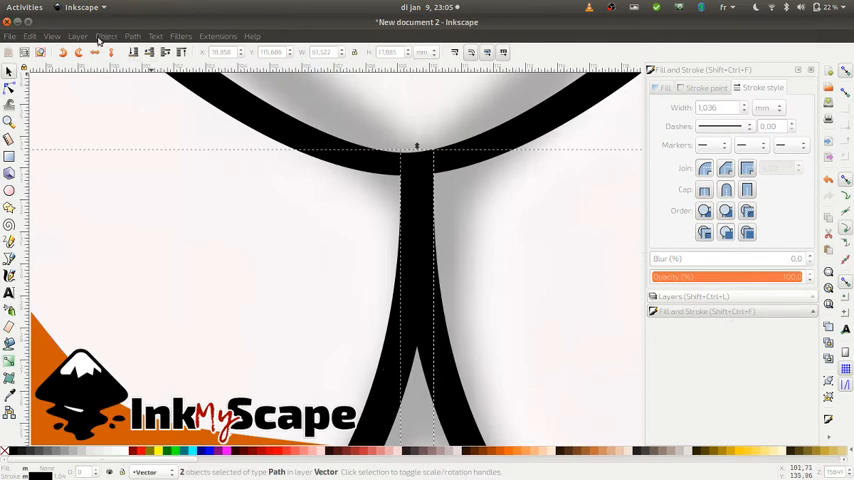
Step: Combine the two mouth curves into one W-shaped path
click(134, 36)
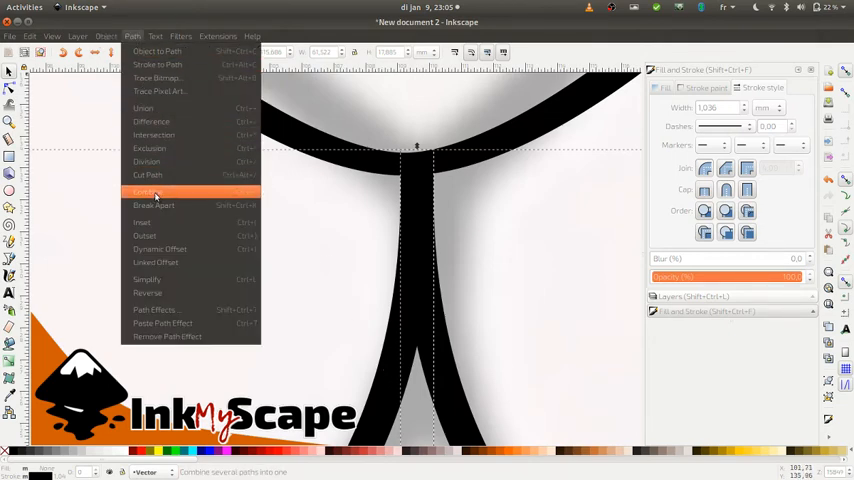
click(146, 192)
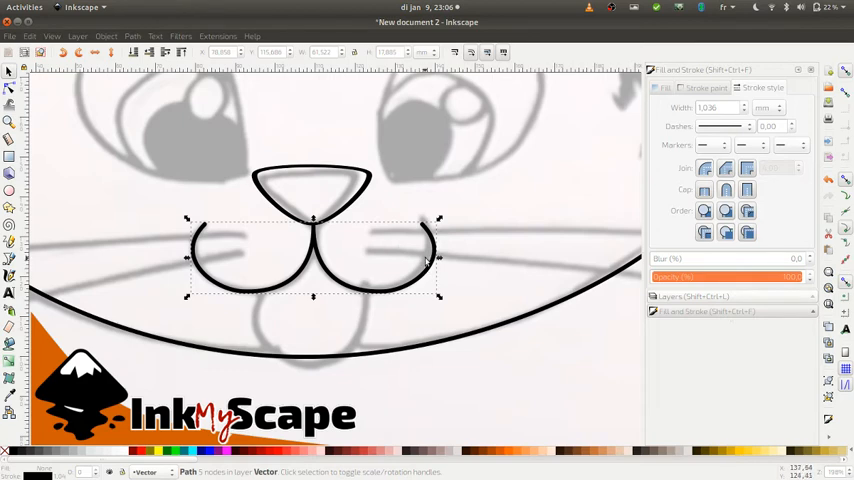
mouse_move(356, 284)
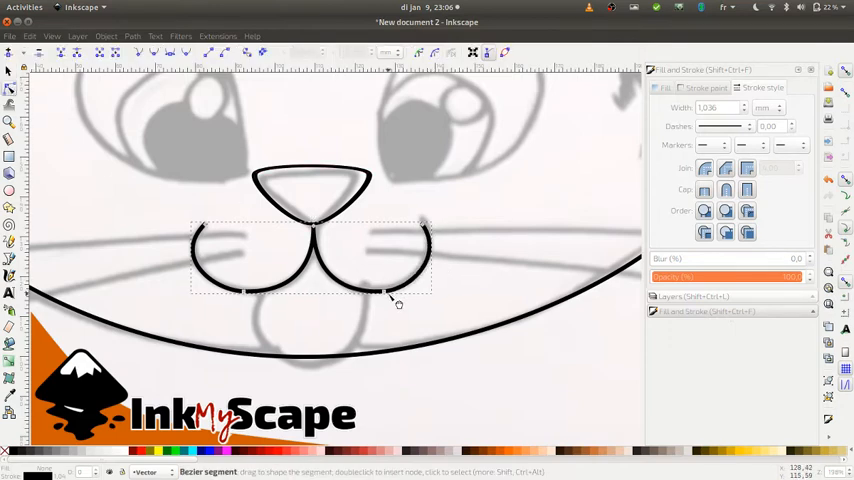
Step: Bend the combined mouth curve to match the sketched mouth
drag(396, 304, 380, 290)
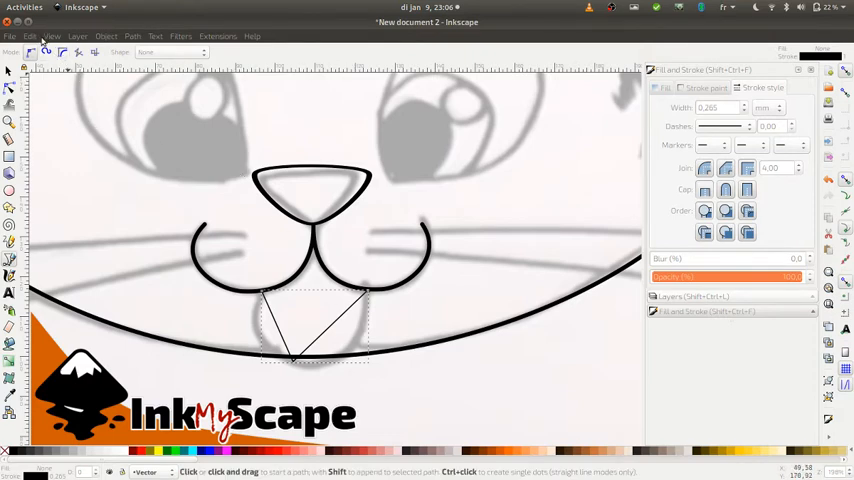
Step: Trace a U-shaped tongue outline below the mouth and round its bottom
click(26, 36)
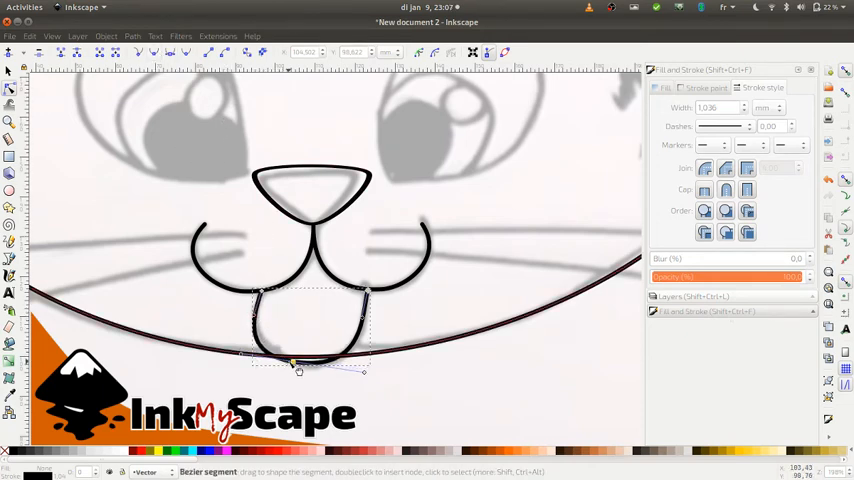
drag(298, 364, 304, 360)
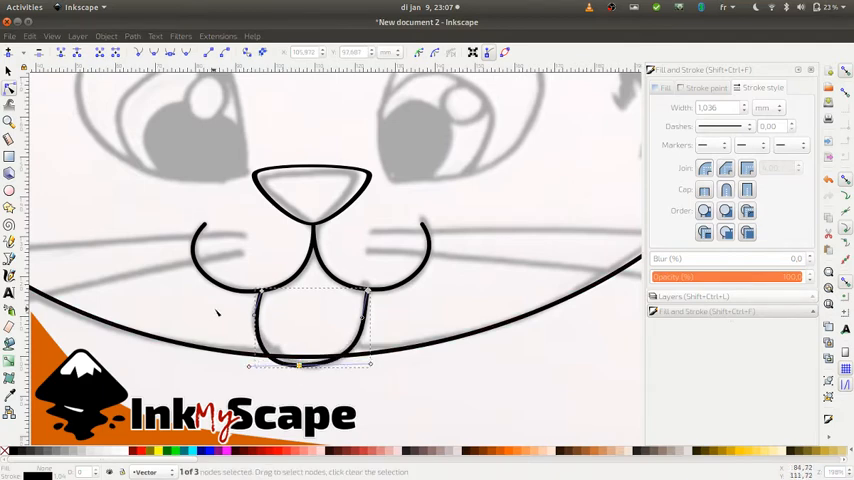
mouse_move(164, 284)
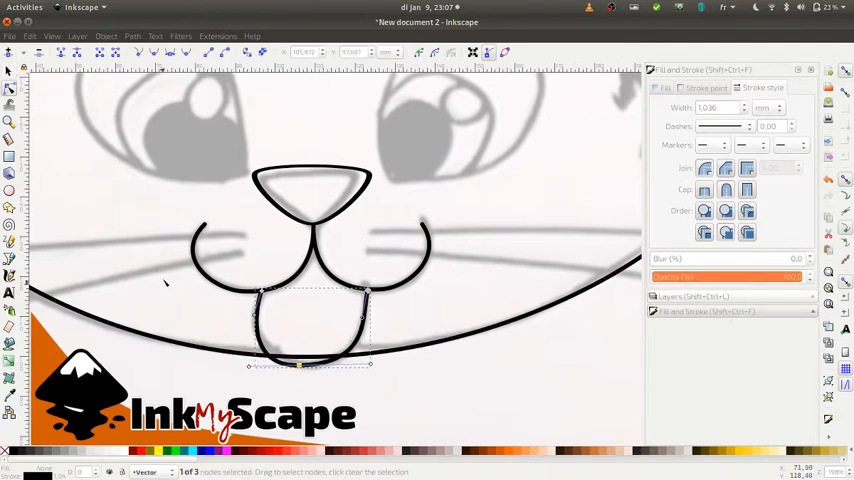
mouse_move(142, 364)
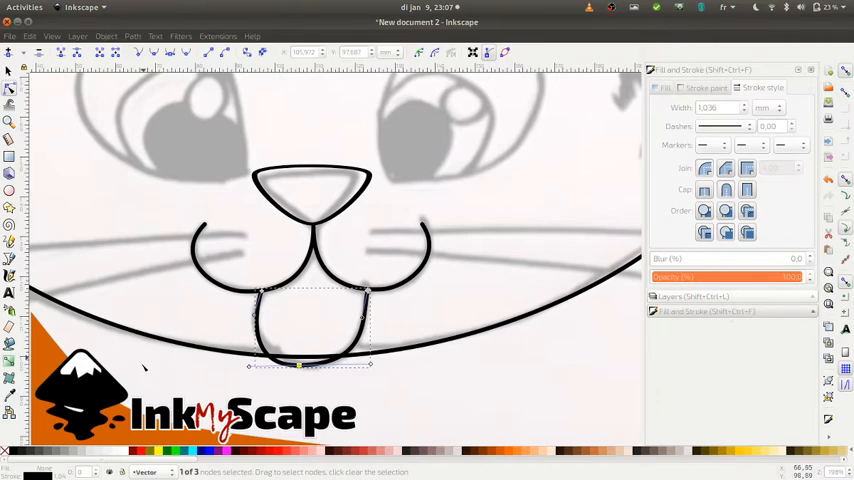
mouse_move(144, 452)
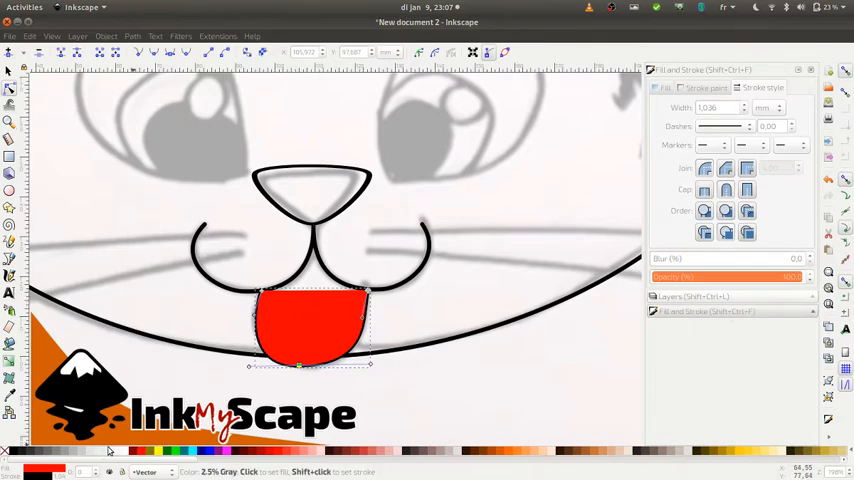
Step: Fill the tongue path with a flat white colour so it hides the sketch below
click(130, 454)
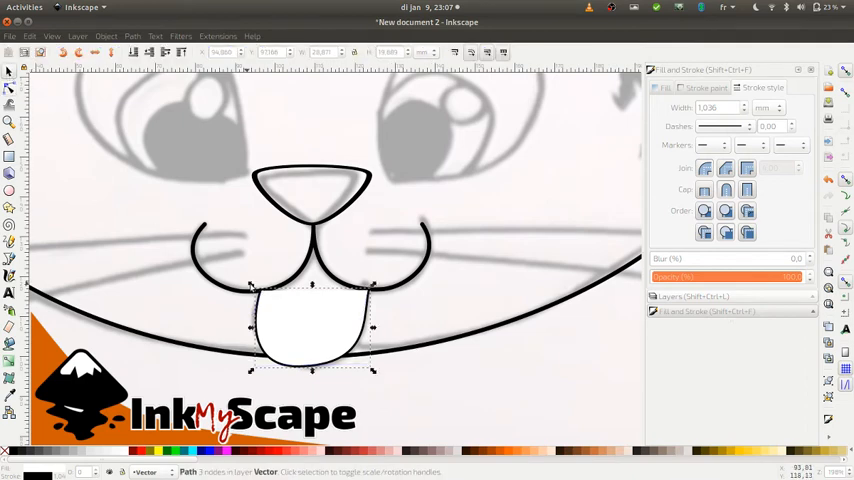
click(290, 332)
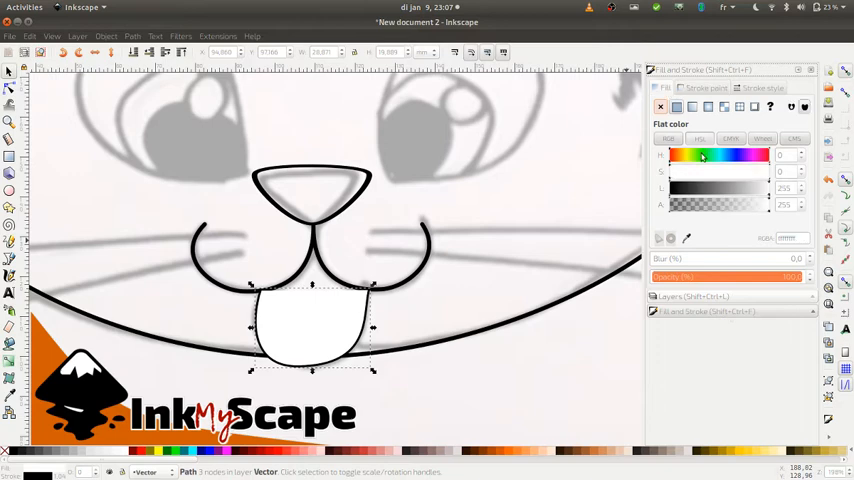
drag(782, 204, 732, 204)
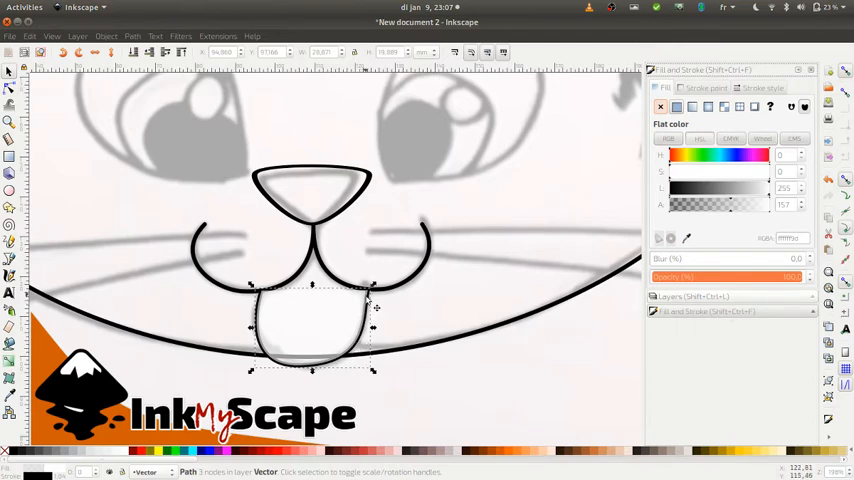
mouse_move(344, 330)
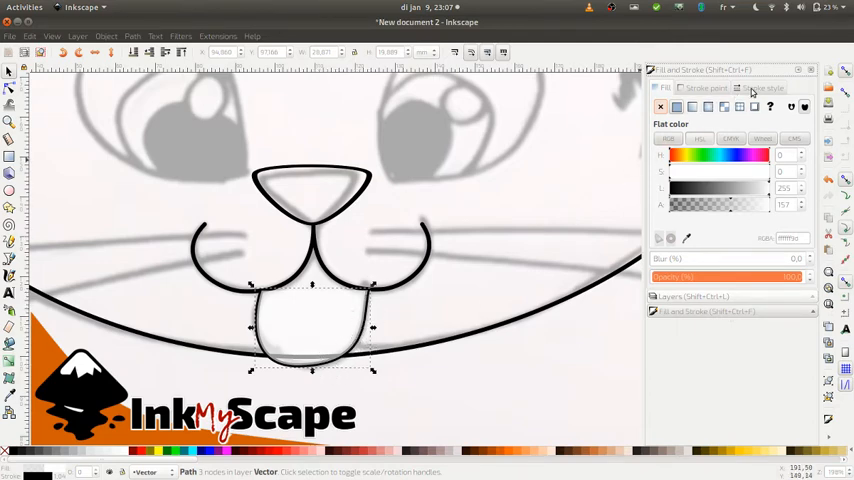
click(758, 88)
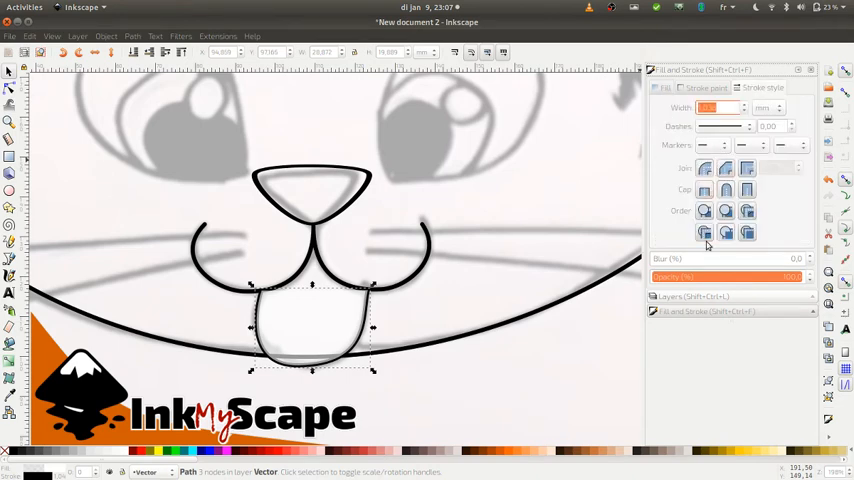
mouse_move(744, 212)
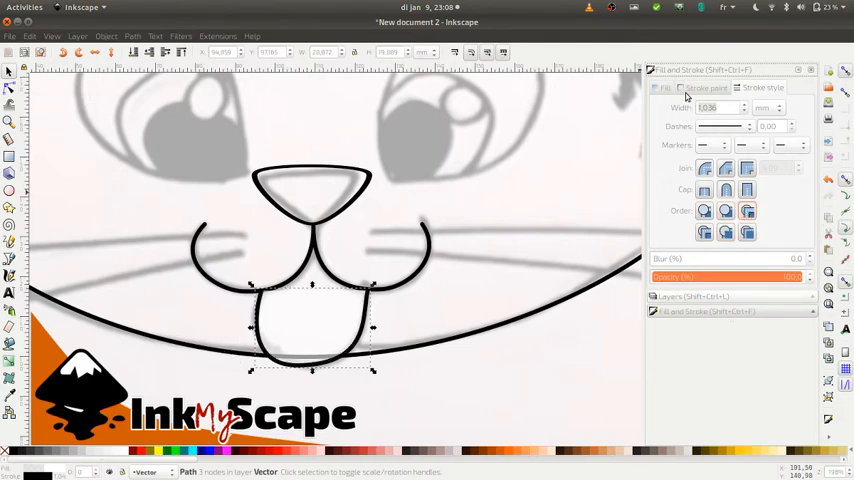
click(652, 88)
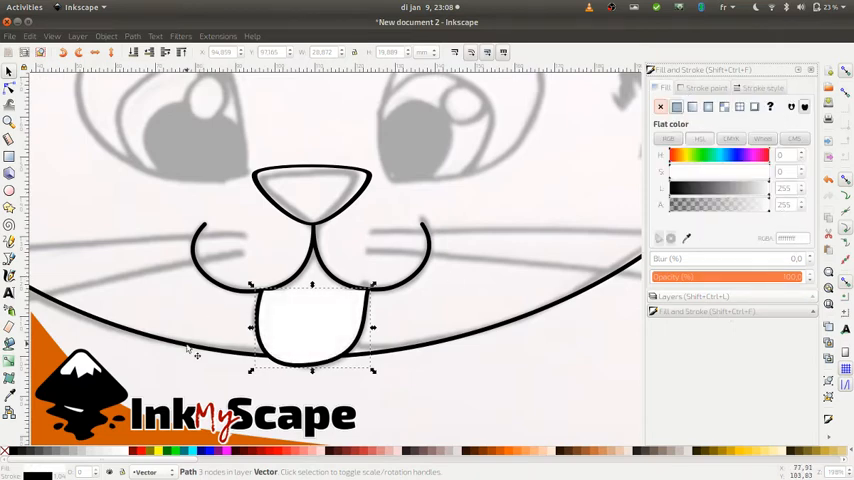
mouse_move(408, 384)
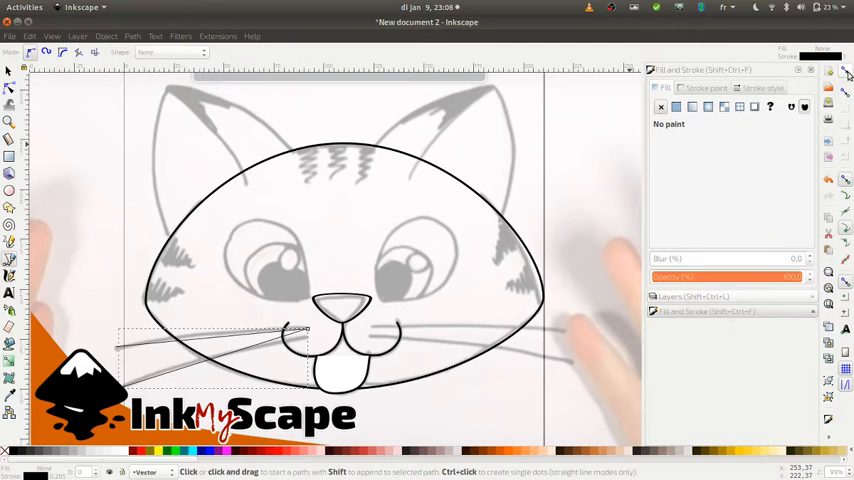
mouse_move(846, 72)
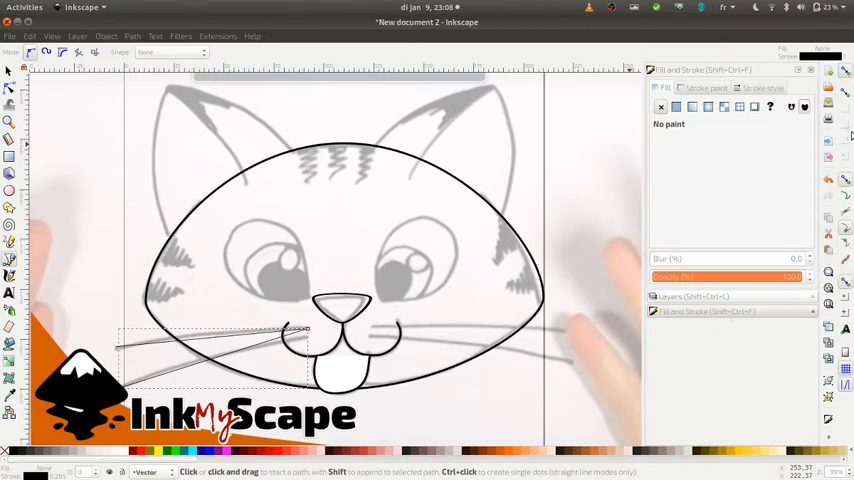
mouse_move(86, 136)
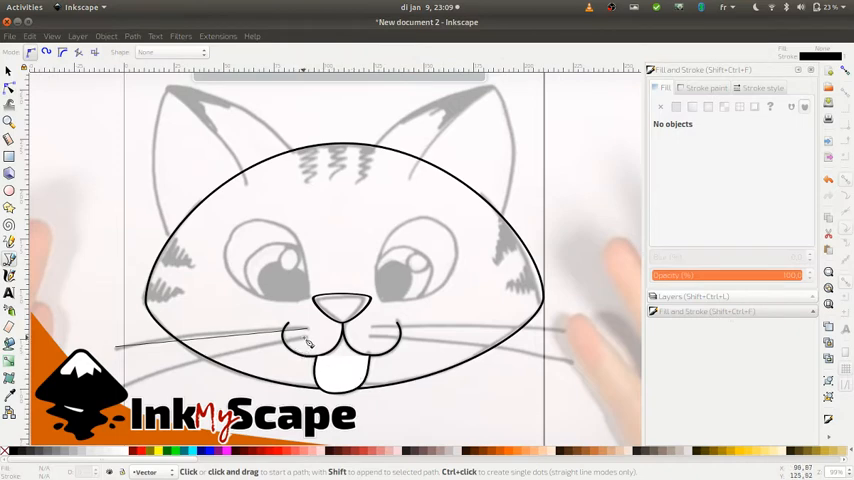
Step: Begin a new Bezier whisker line over the sketch on the right side of the face
click(304, 338)
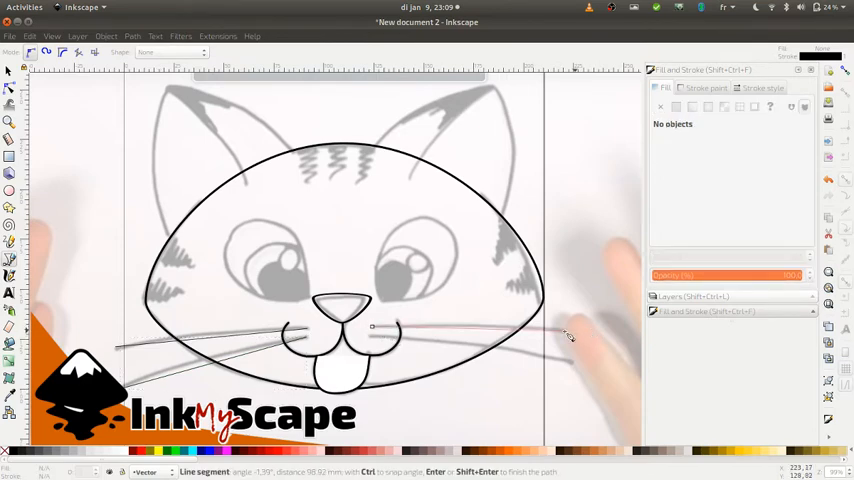
Step: Finish the last whisker, select the whiskers and paste the heavier stroke style onto them
key(Return)
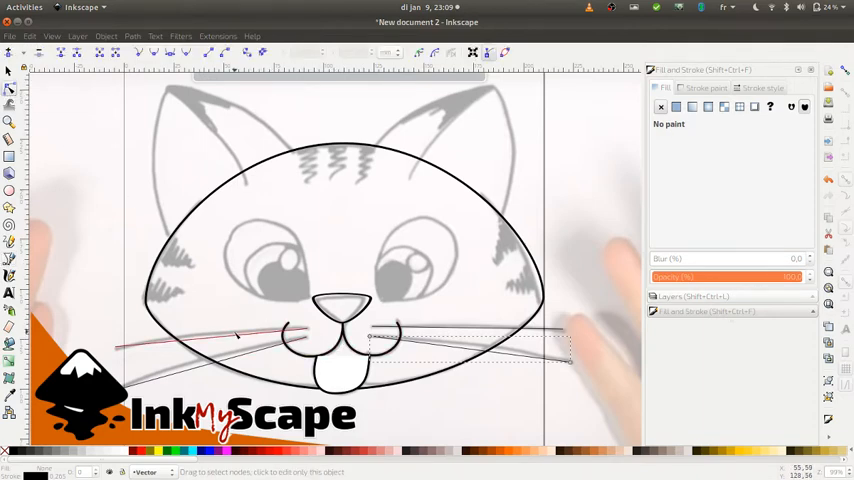
mouse_move(212, 346)
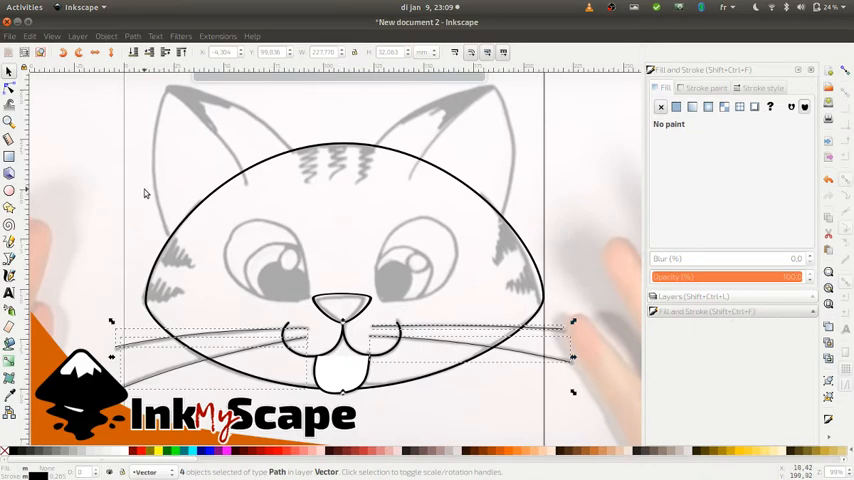
click(38, 36)
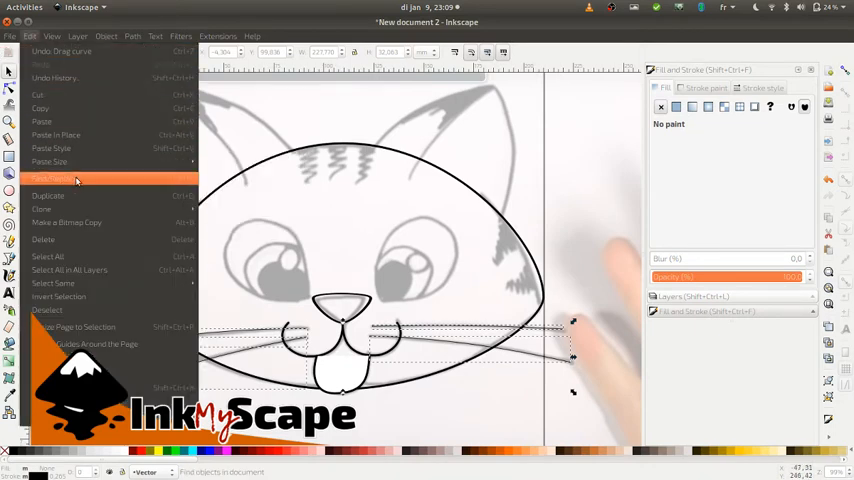
mouse_move(144, 148)
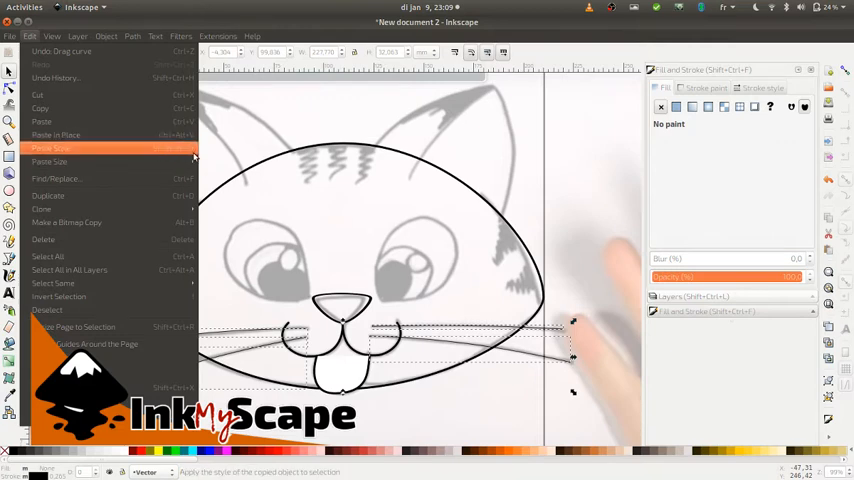
click(156, 36)
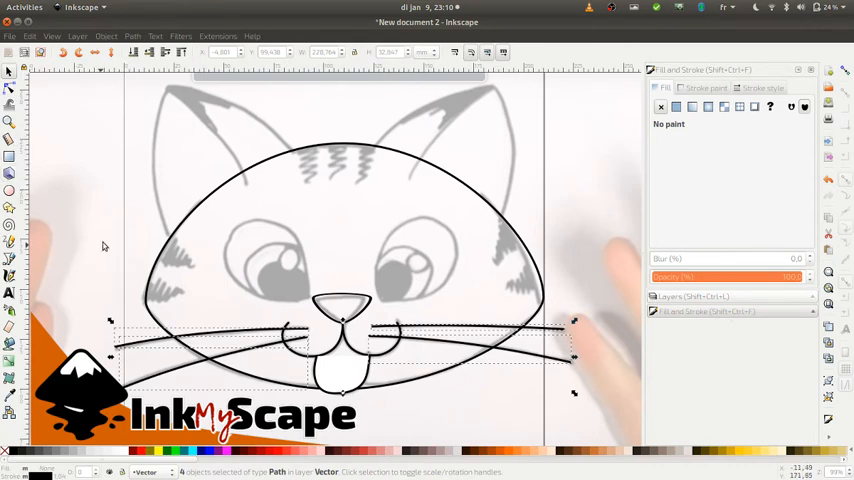
mouse_move(152, 212)
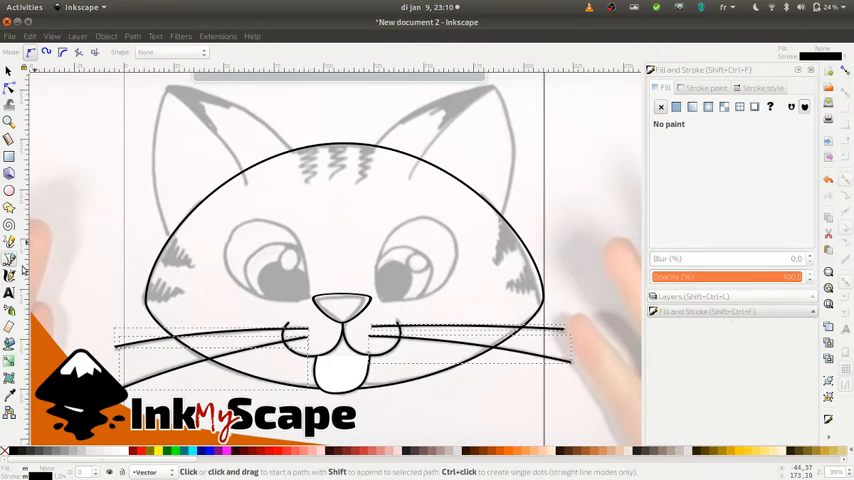
mouse_move(10, 240)
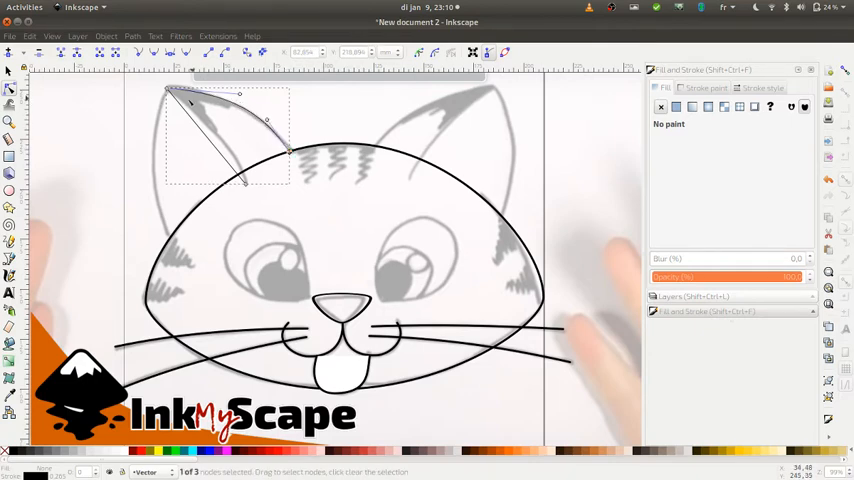
mouse_move(204, 134)
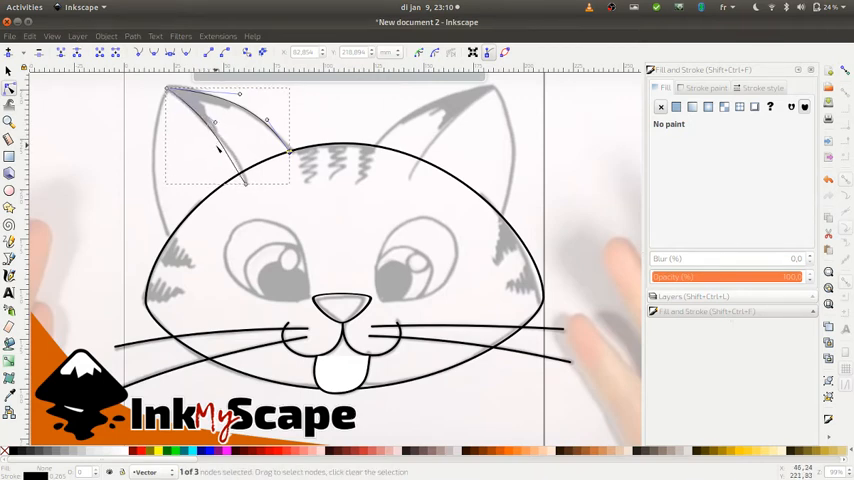
Step: Reshape the left ear shading curve with the Node tool and finish the shape
drag(216, 144, 244, 182)
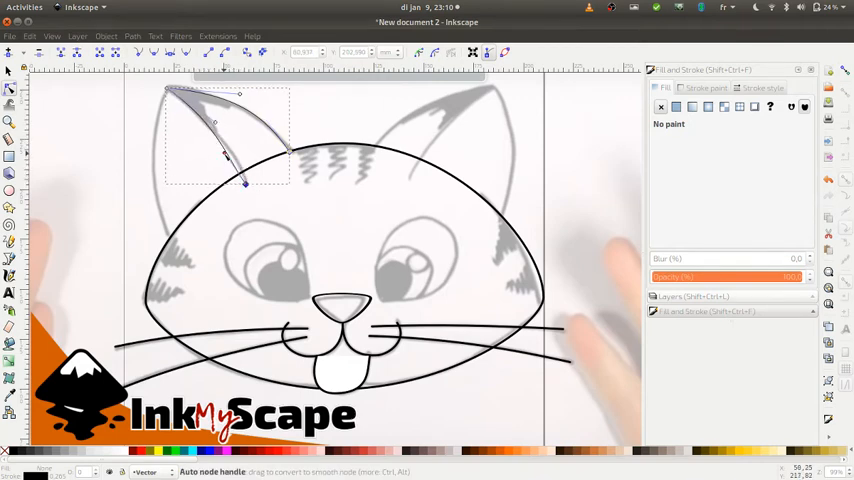
drag(224, 156, 238, 152)
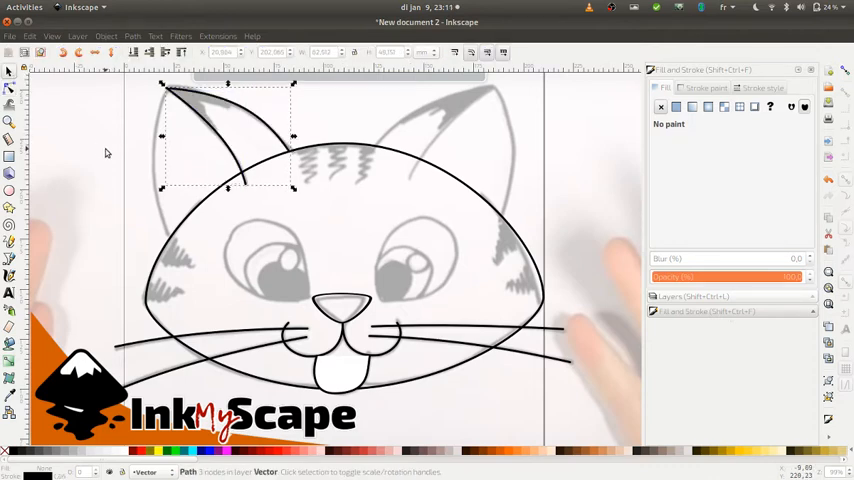
mouse_move(848, 76)
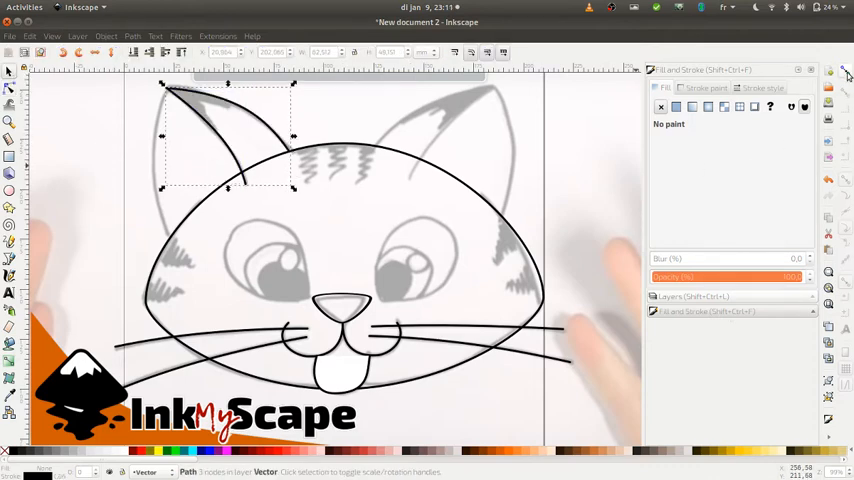
mouse_move(842, 68)
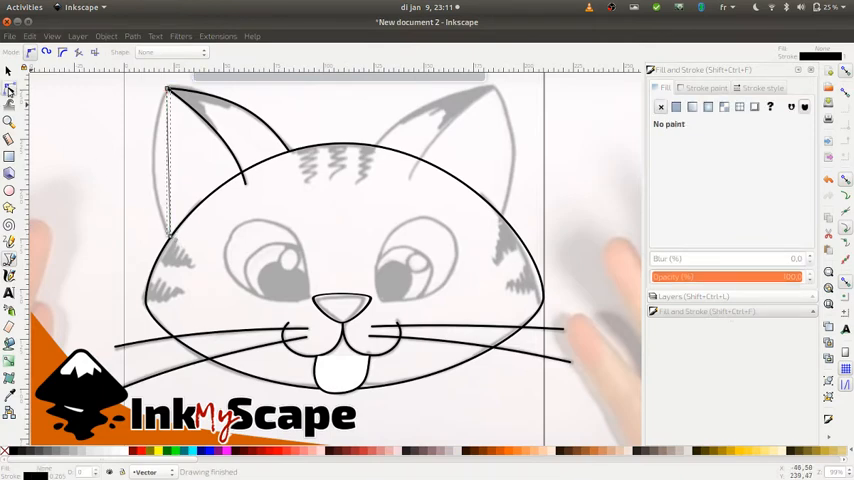
click(8, 76)
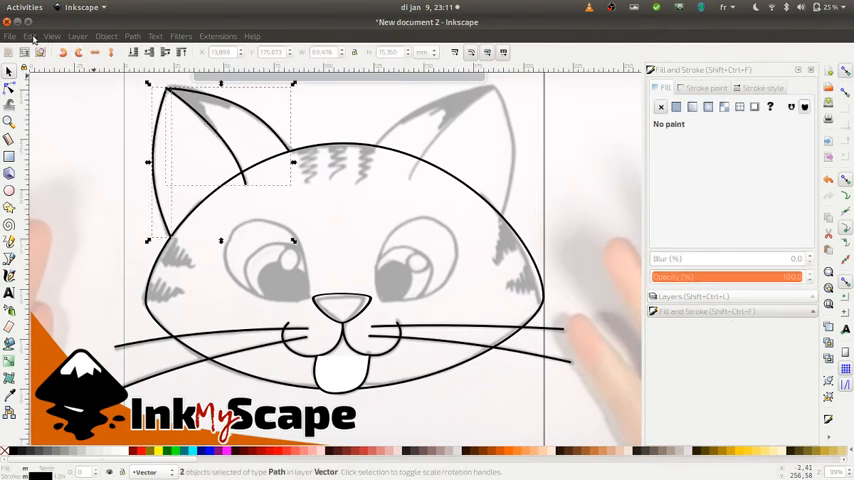
Step: Duplicate the left ear shading into the right ear and drag its nodes to fit the ear
click(32, 36)
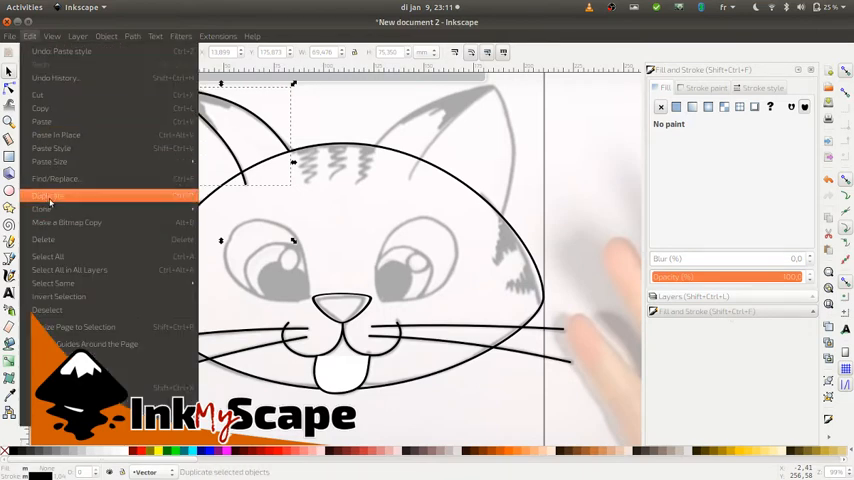
click(48, 196)
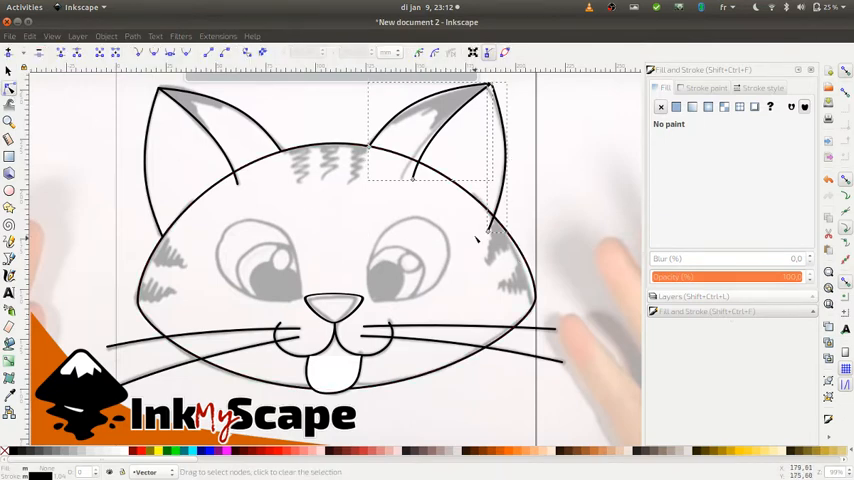
drag(474, 236, 496, 216)
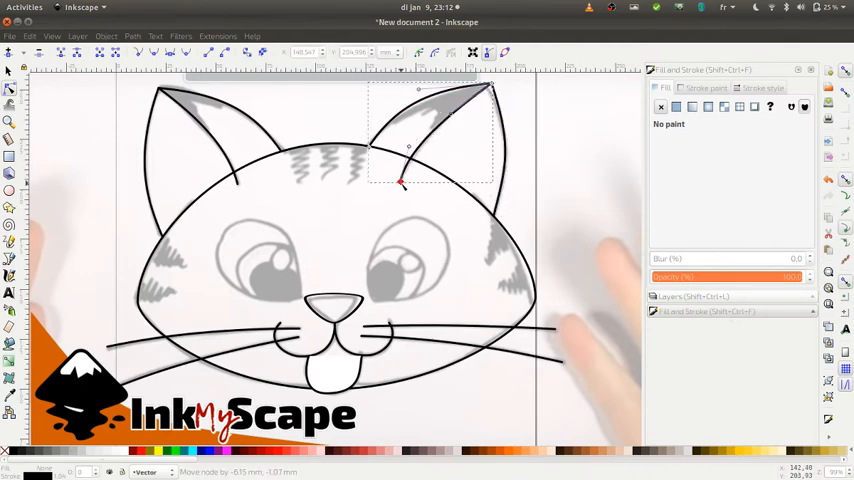
drag(400, 182, 418, 144)
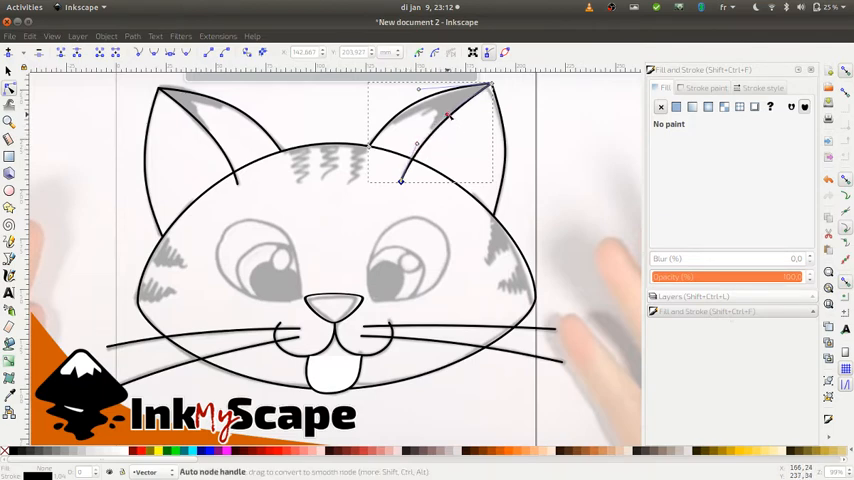
drag(448, 112, 476, 96)
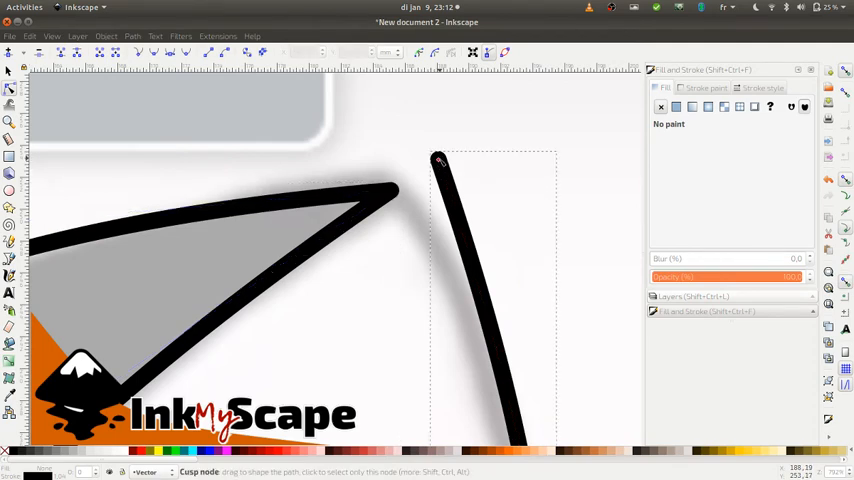
Step: Bend the inner edge of the right ear shading to follow the ear outline
drag(438, 160, 390, 192)
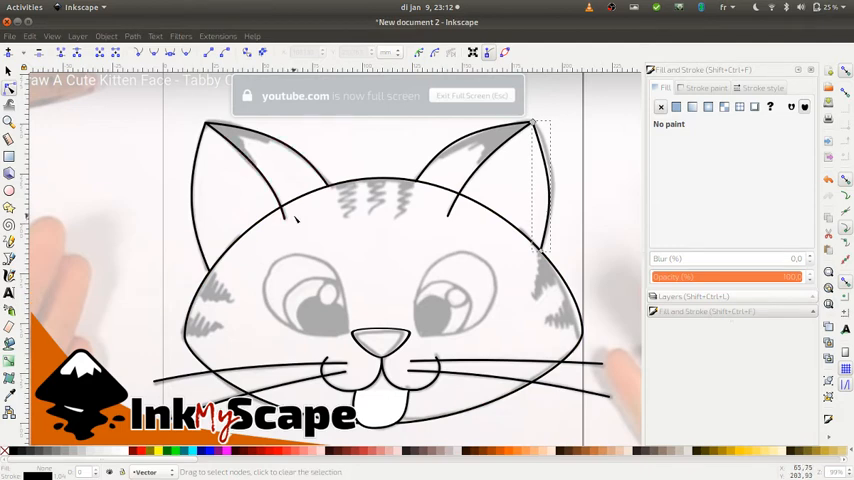
mouse_move(716, 226)
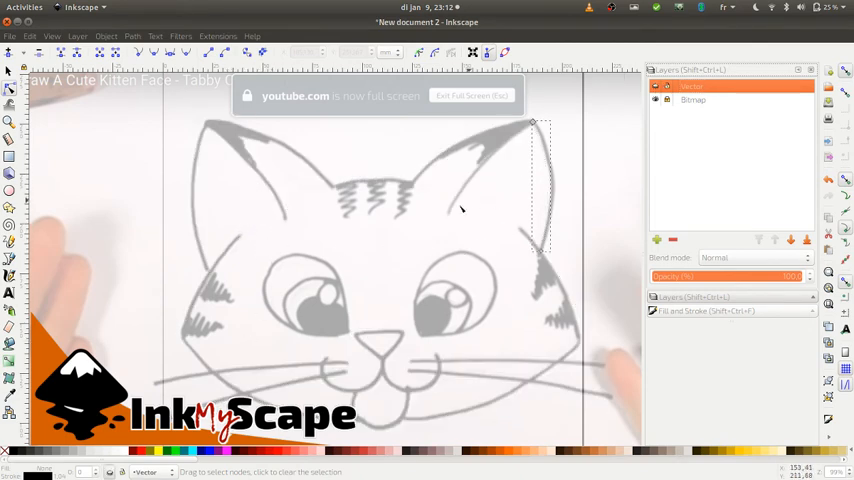
mouse_move(484, 228)
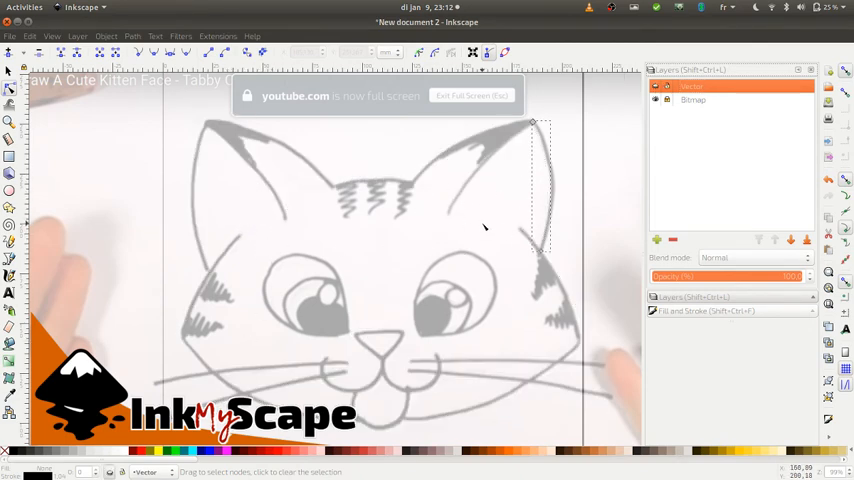
mouse_move(440, 192)
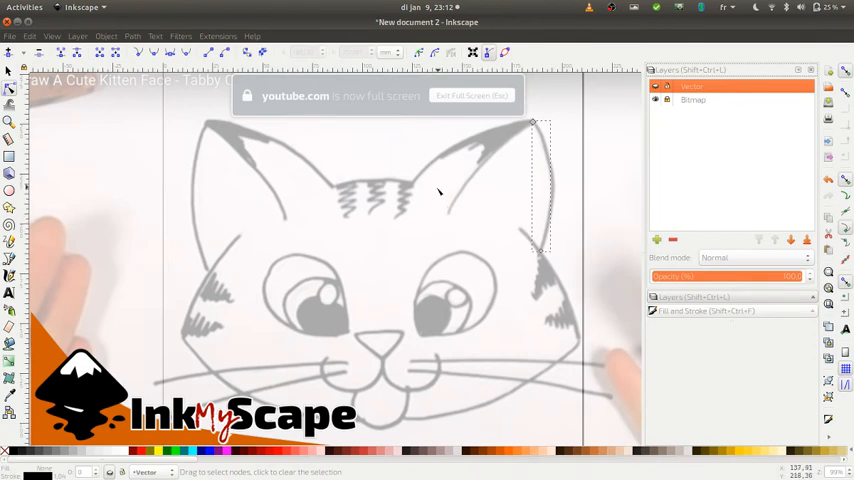
mouse_move(250, 232)
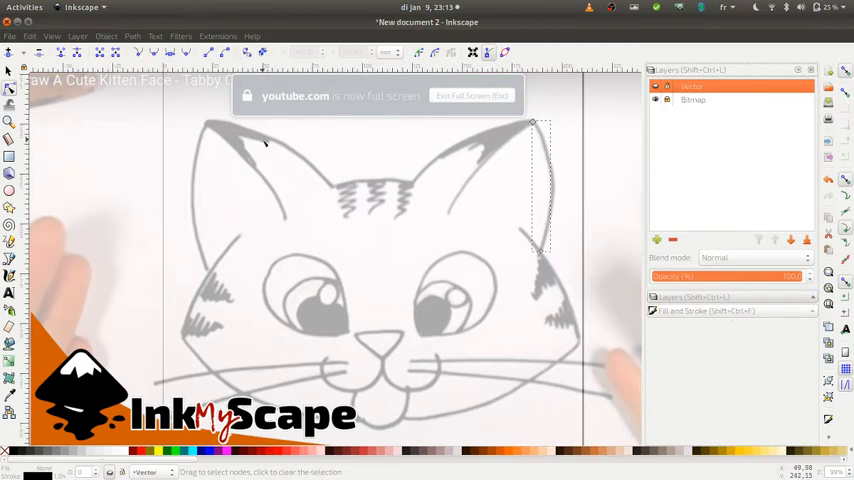
mouse_move(510, 232)
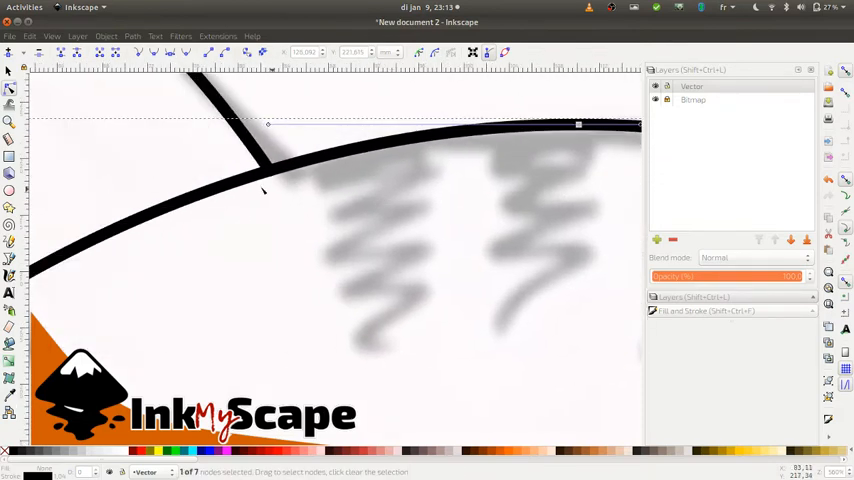
mouse_move(286, 178)
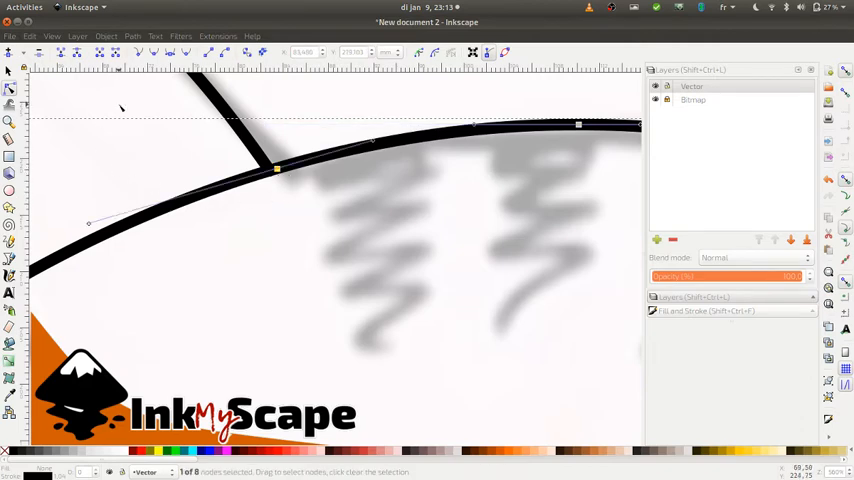
Step: Select the head and ear outline curves with the Node tool for reshaping to the sketch
click(276, 168)
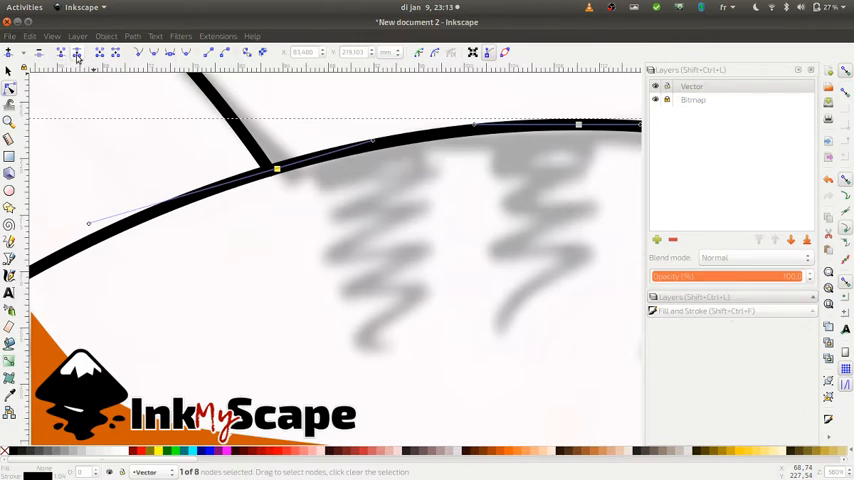
mouse_move(80, 56)
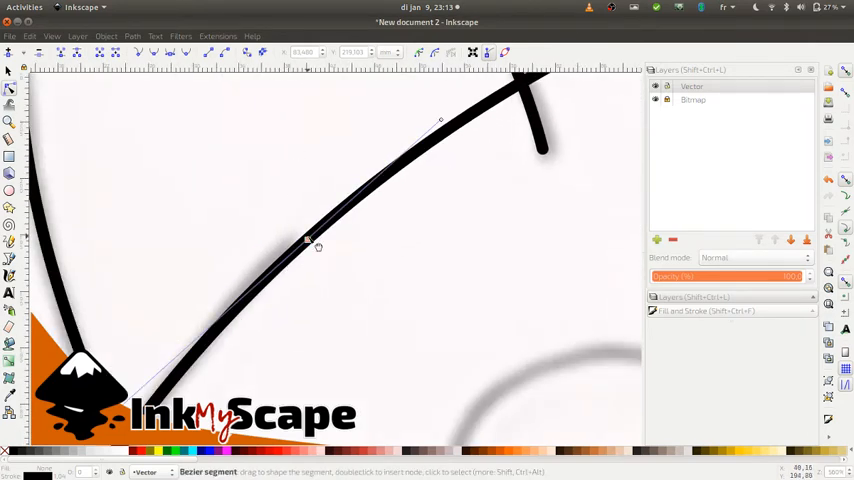
click(308, 240)
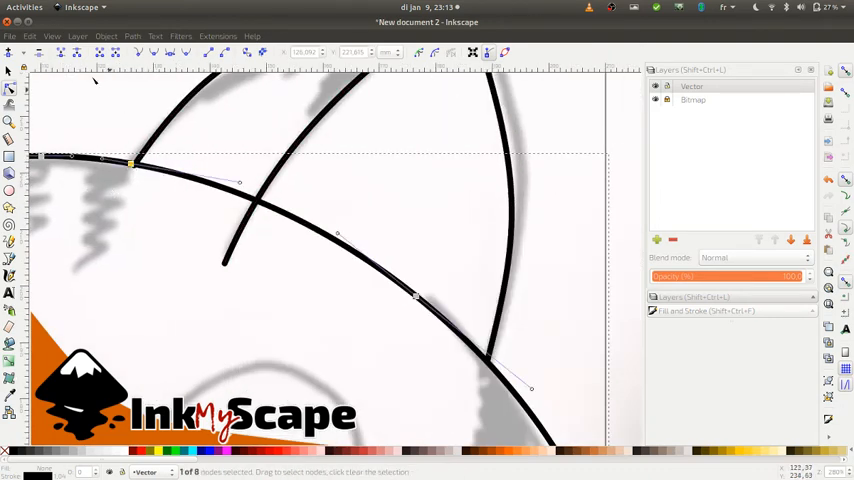
mouse_move(90, 52)
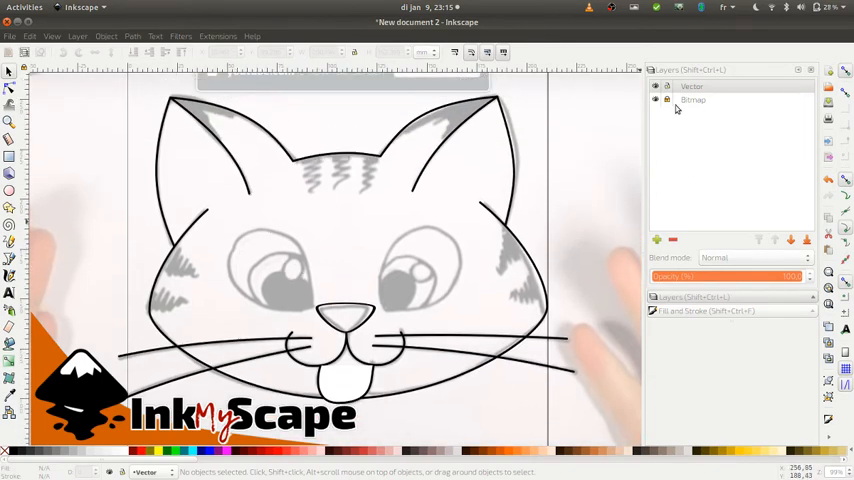
Step: On the Vector layer, draw an ellipse over the left eye and node-edit it into an almond shape
click(656, 100)
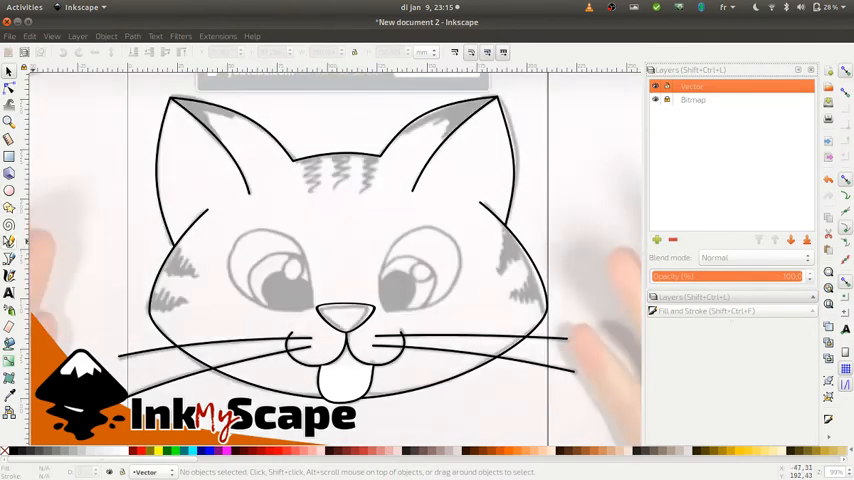
mouse_move(186, 308)
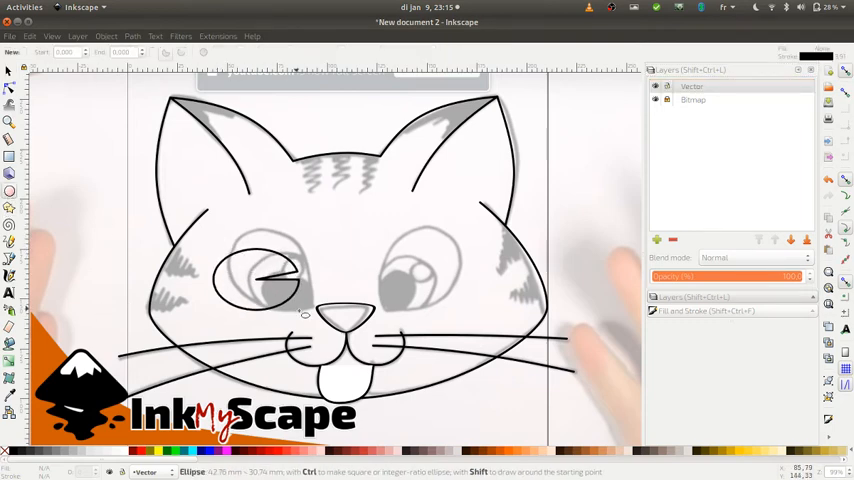
click(262, 280)
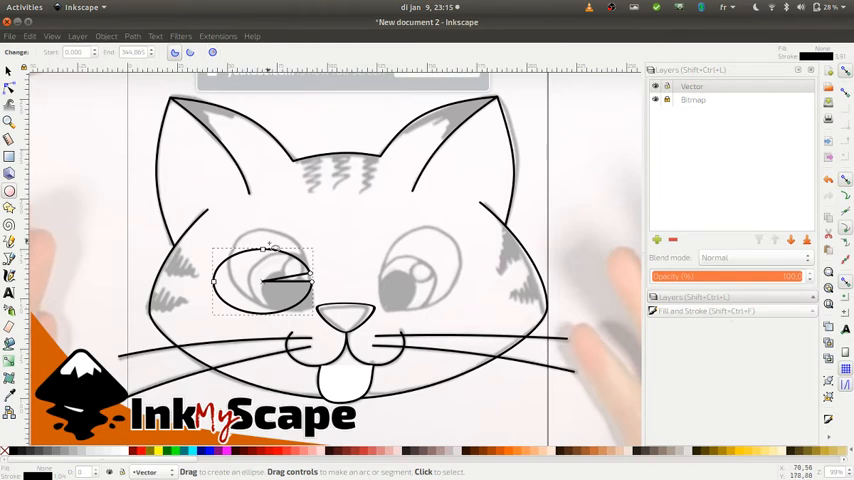
click(212, 54)
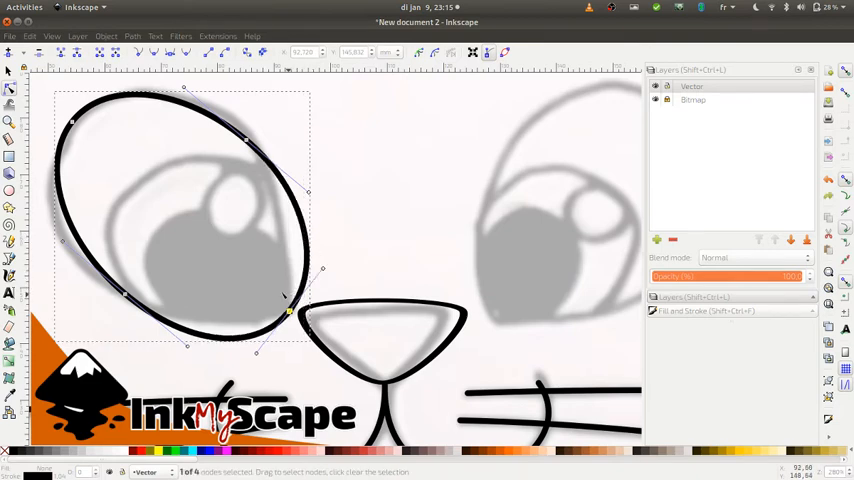
mouse_move(236, 304)
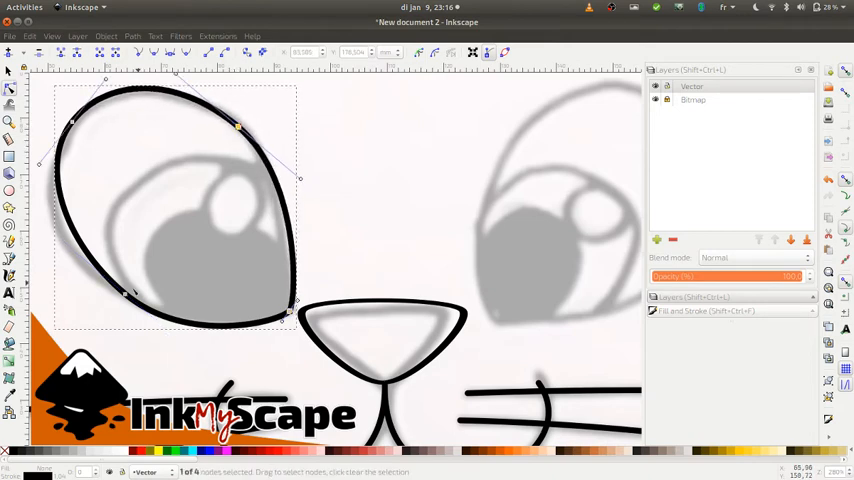
drag(130, 290, 104, 296)
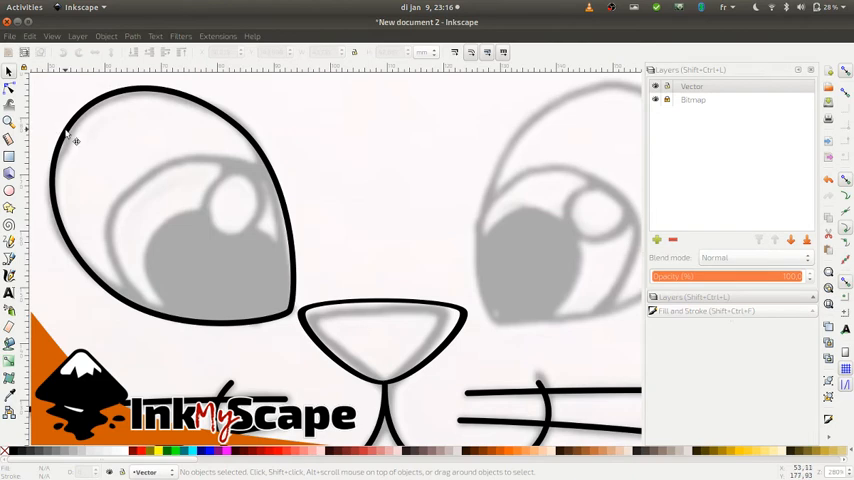
Step: Shrink a copy of the eye outline to iris size with stroke scaling turned off
click(14, 36)
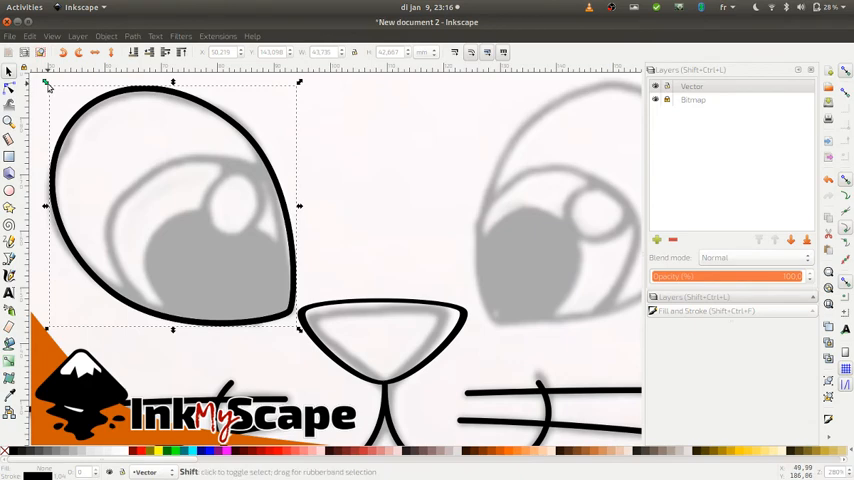
drag(46, 82, 78, 114)
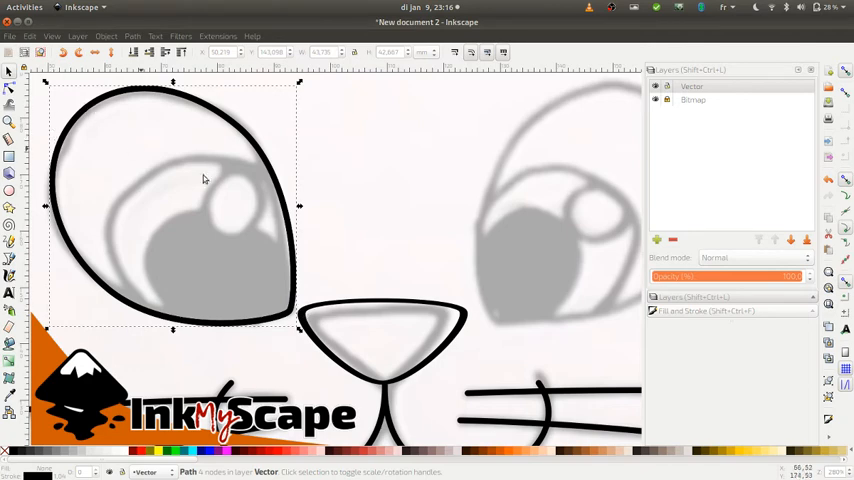
mouse_move(848, 74)
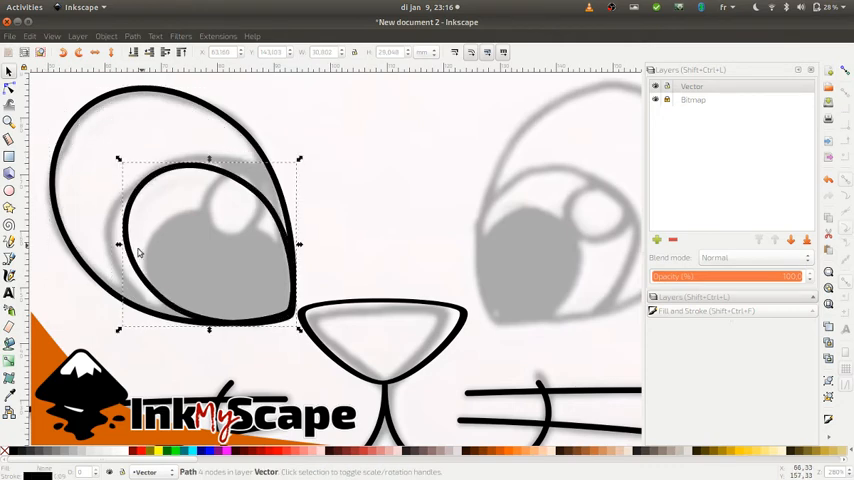
mouse_move(128, 230)
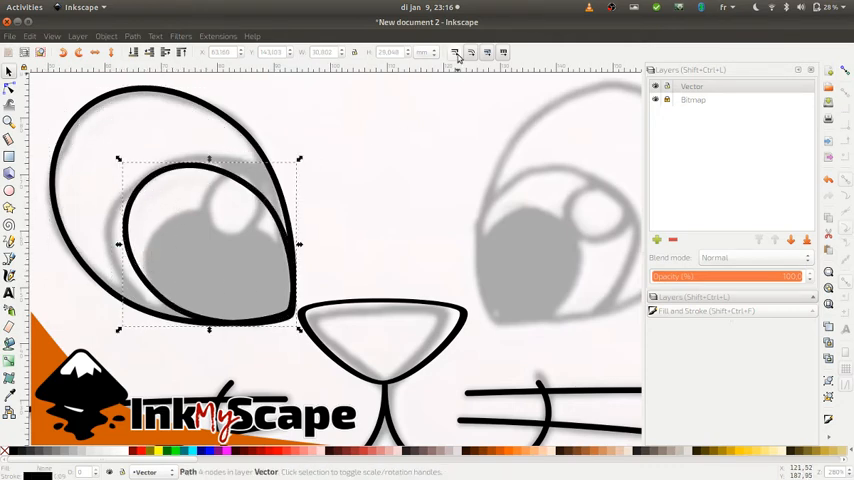
mouse_move(456, 52)
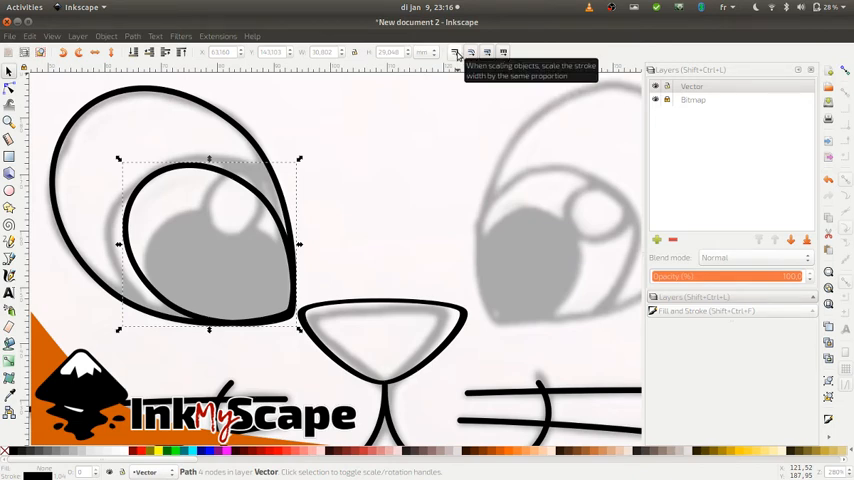
click(460, 52)
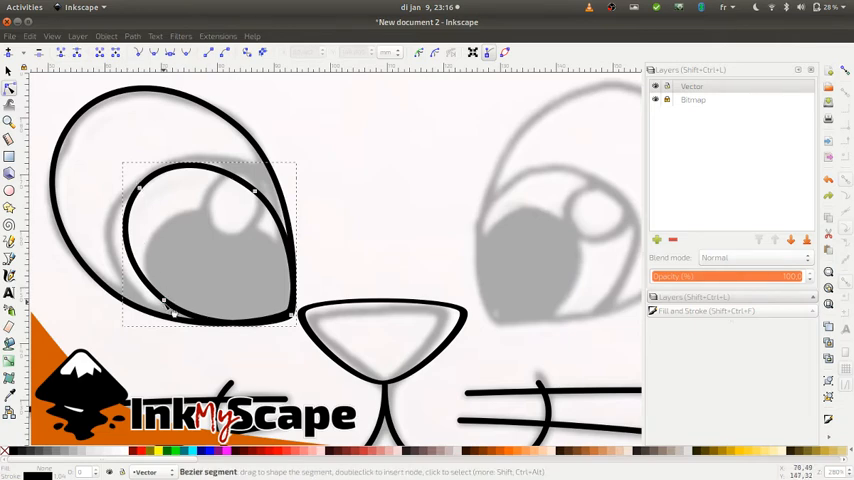
Step: Node-edit the iris outline so its curve follows the sketch's iris
drag(164, 302, 148, 308)
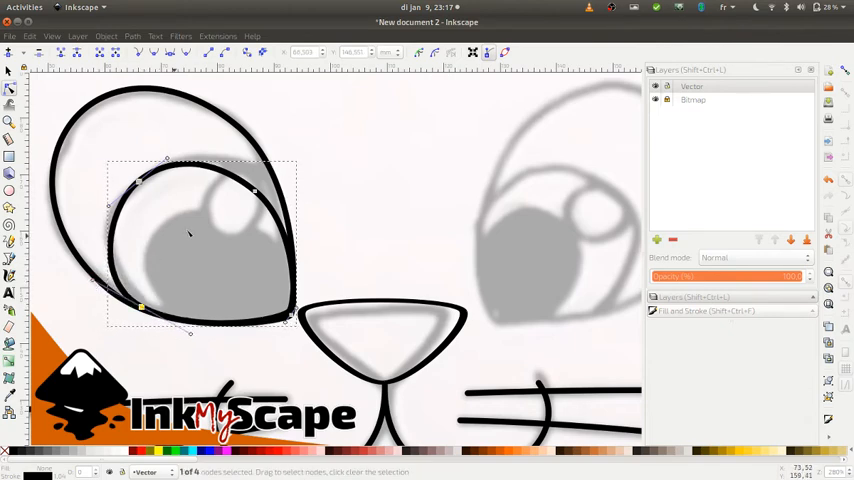
drag(256, 190, 256, 184)
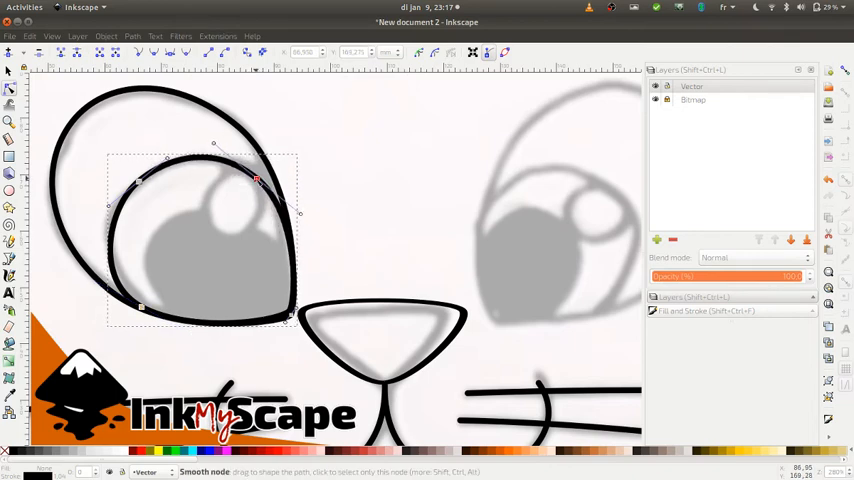
click(256, 180)
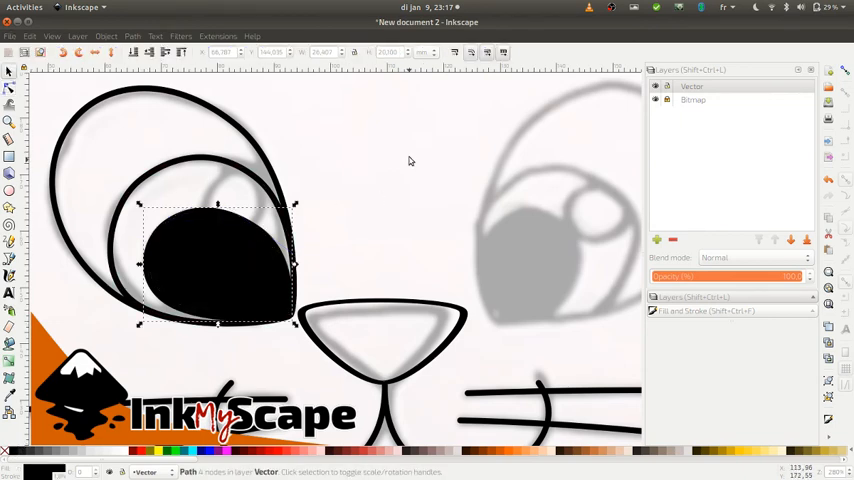
Step: Cut the highlight shapes out of the black iris with Path > Difference
click(240, 224)
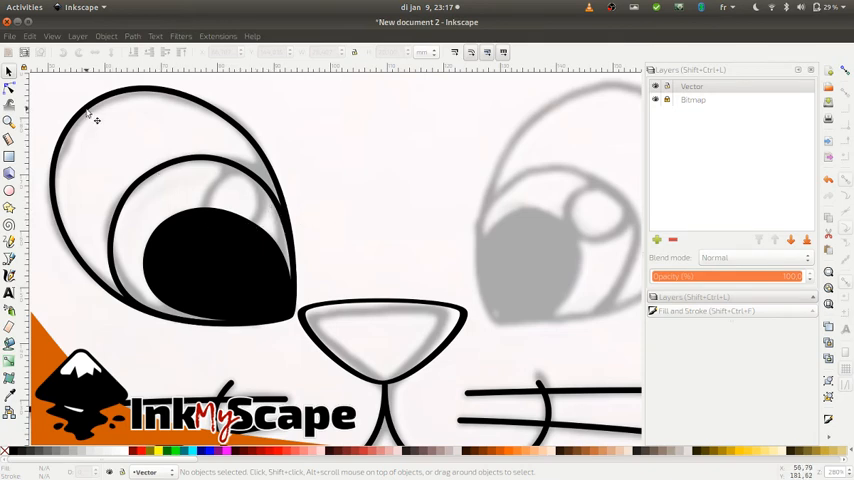
mouse_move(570, 212)
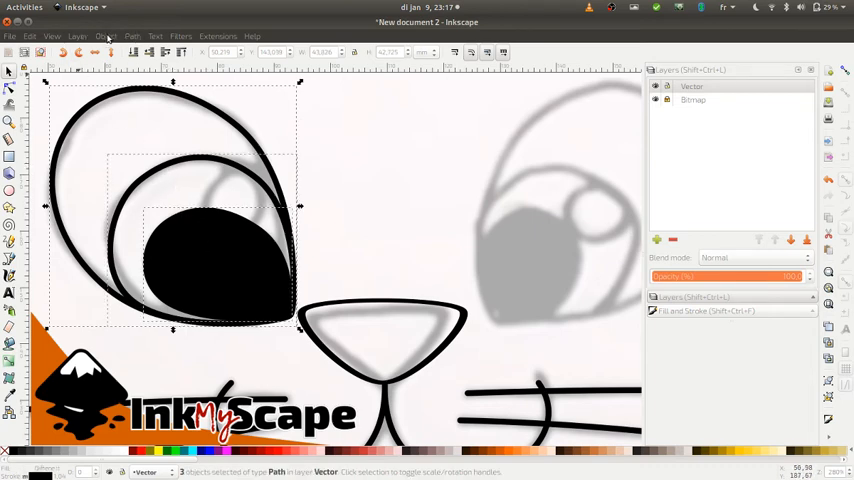
click(106, 36)
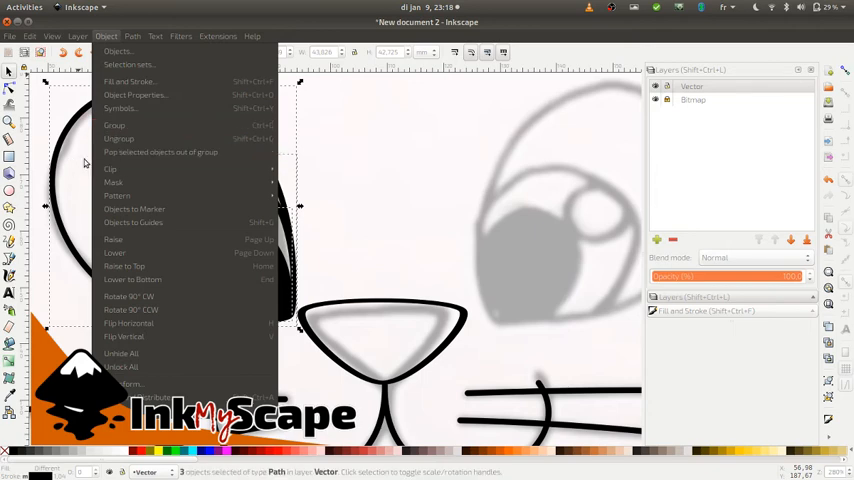
mouse_move(134, 208)
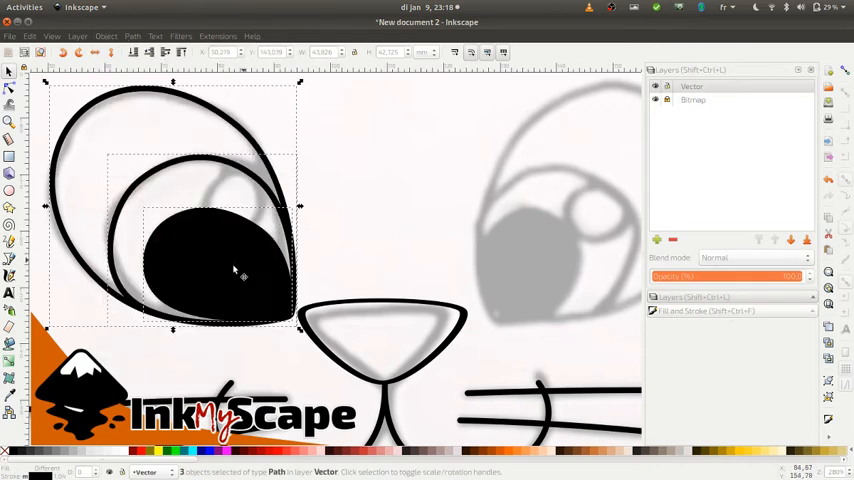
mouse_move(184, 238)
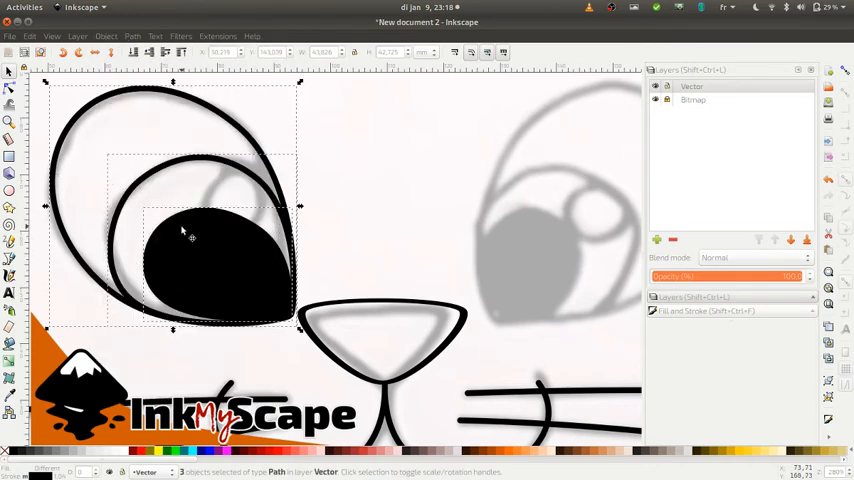
click(132, 36)
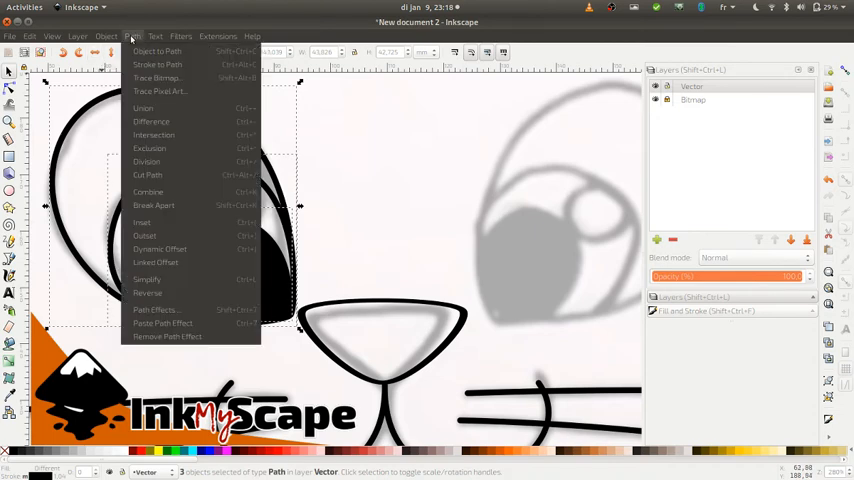
mouse_move(164, 212)
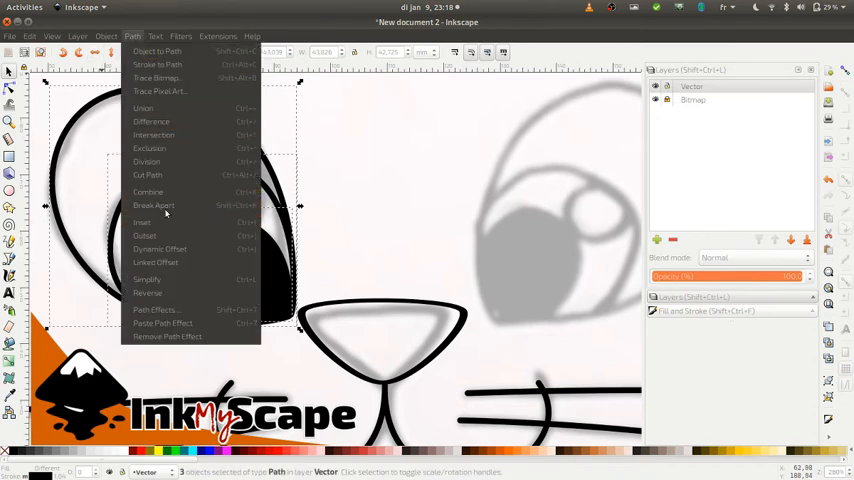
click(142, 108)
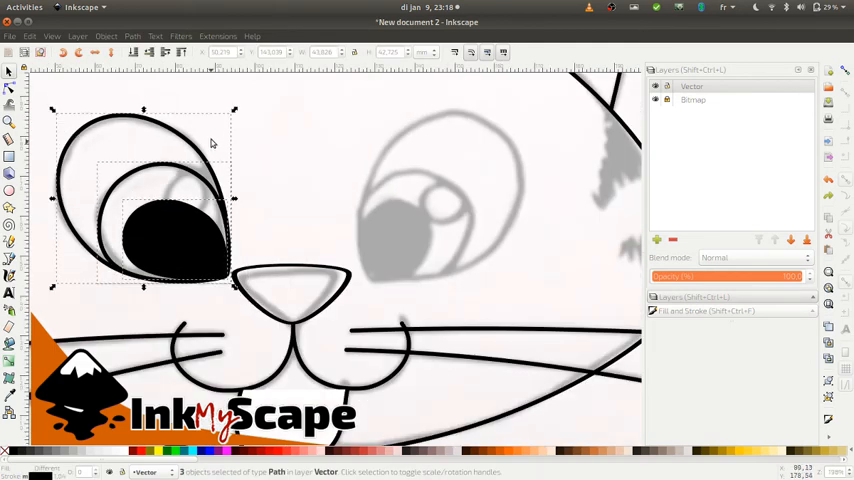
Step: Group the left eye pieces, copy them into the right eye socket, and deselect
click(104, 36)
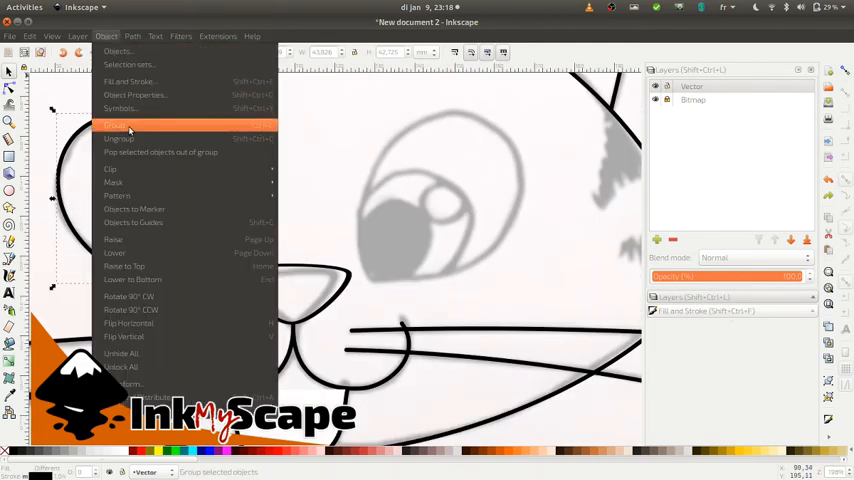
click(118, 126)
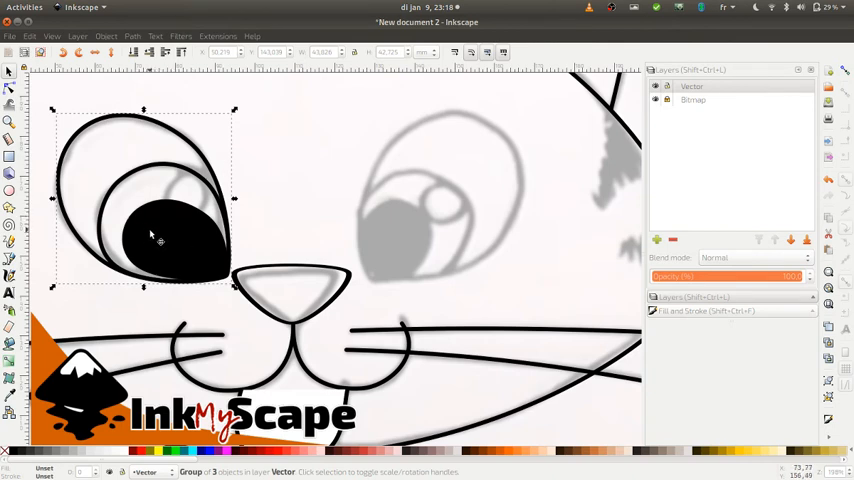
click(30, 36)
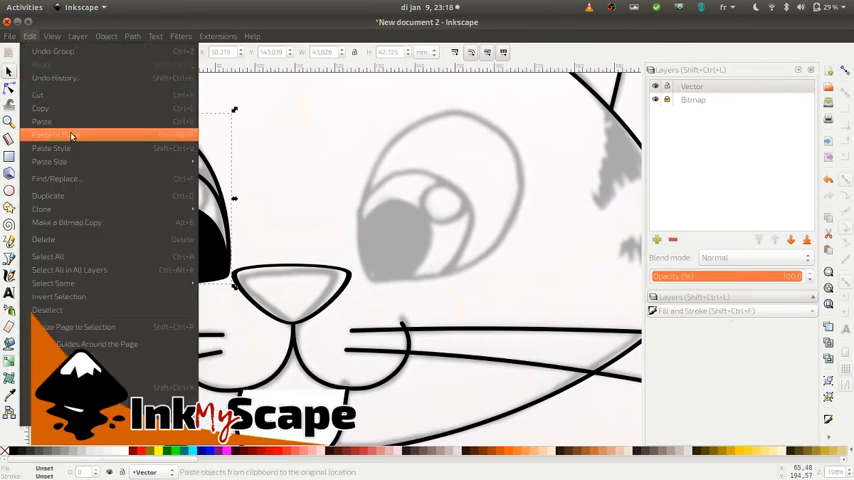
click(44, 136)
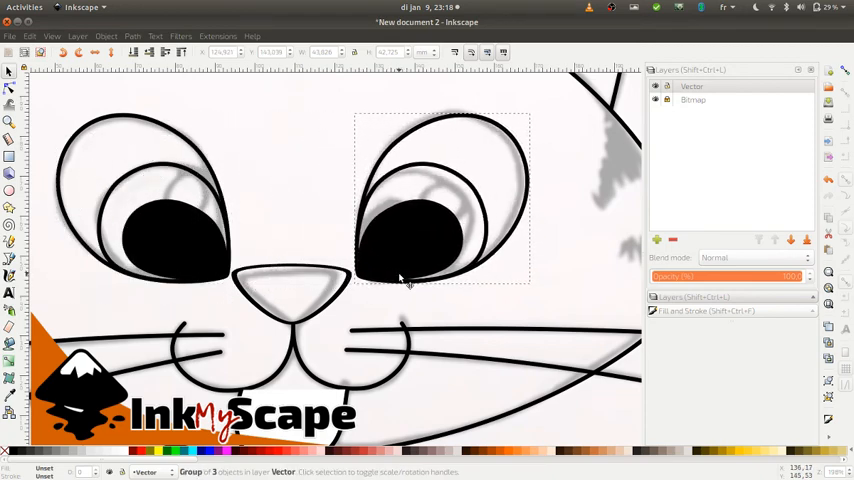
click(396, 276)
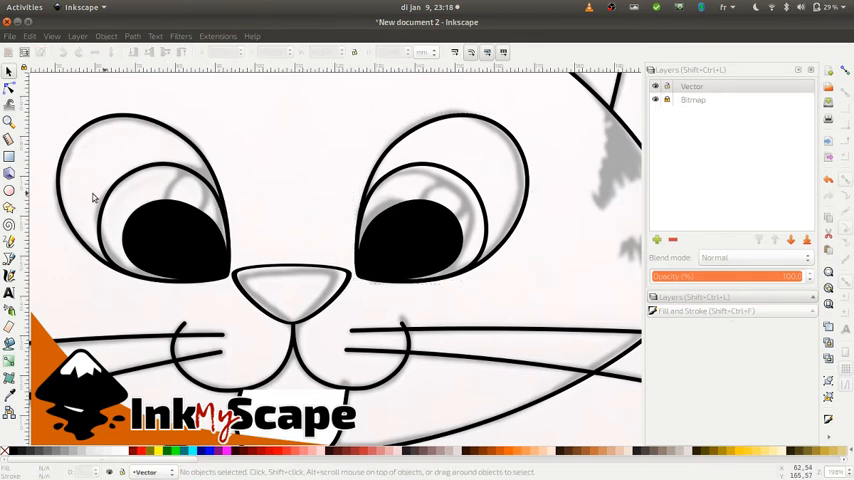
mouse_move(486, 188)
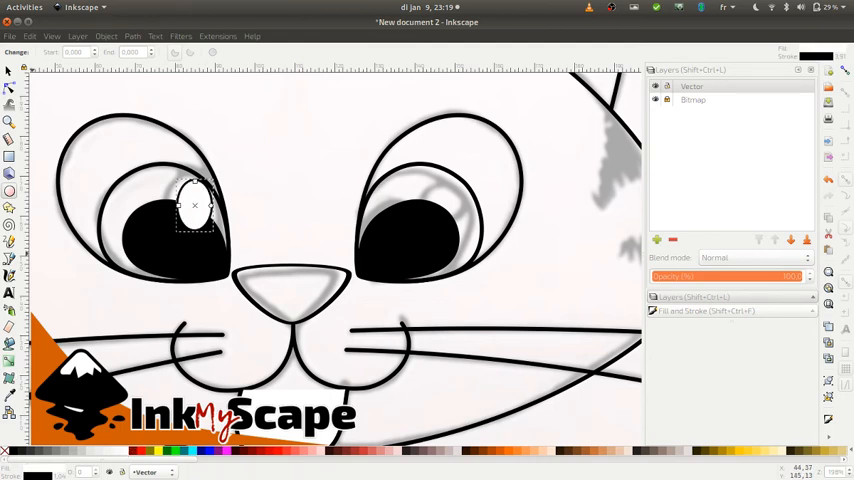
Step: Draw a small white-filled ellipse over the left pupil and resize it as a highlight
click(702, 310)
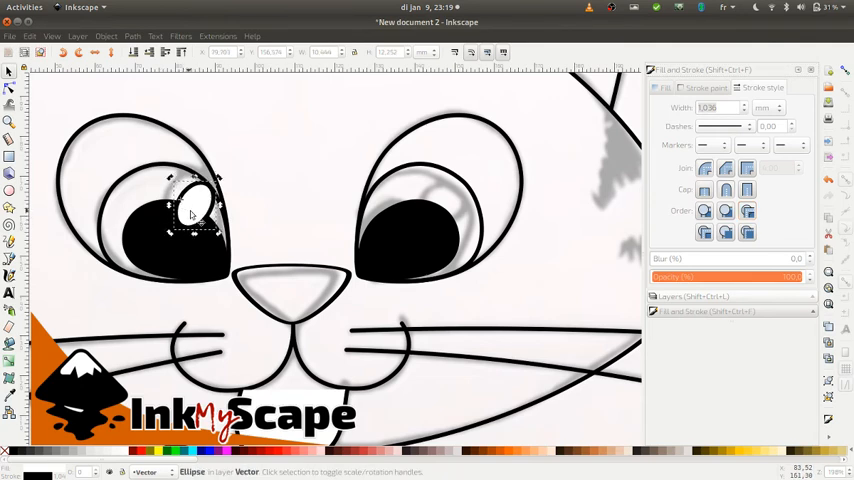
drag(196, 204, 182, 196)
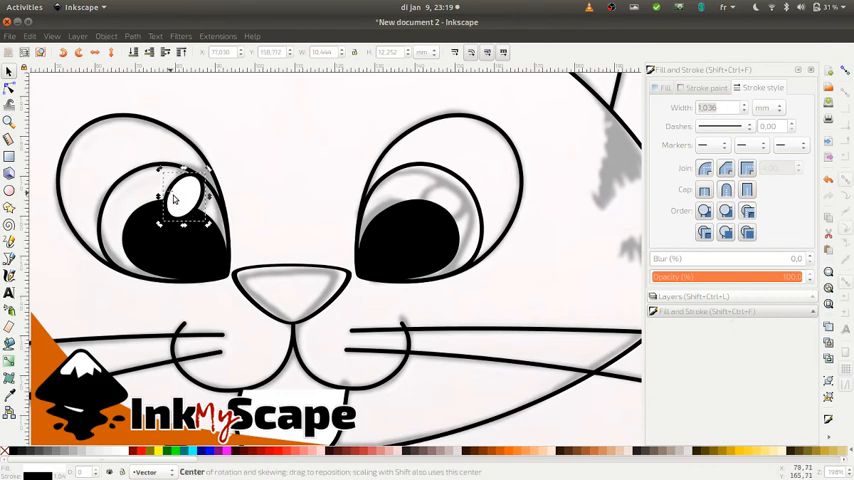
click(184, 196)
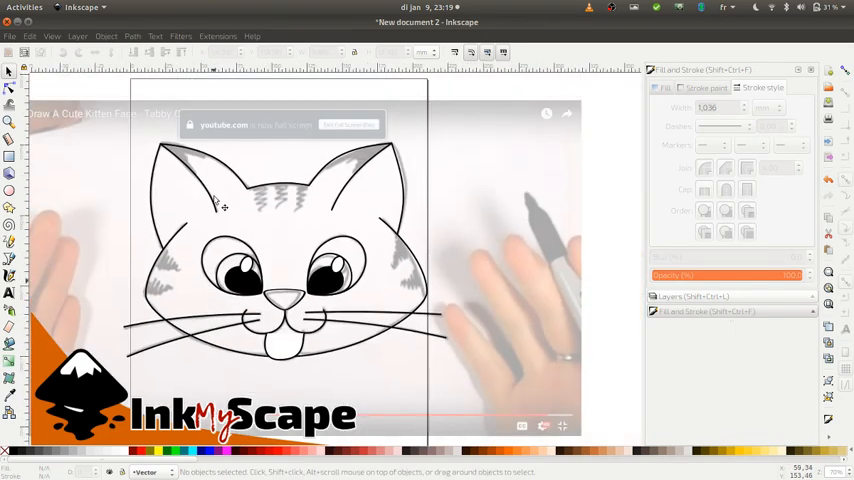
mouse_move(500, 162)
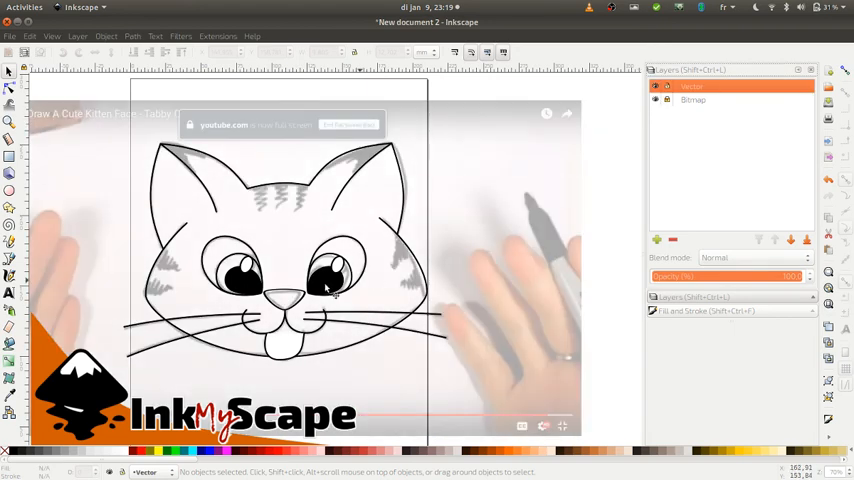
mouse_move(224, 304)
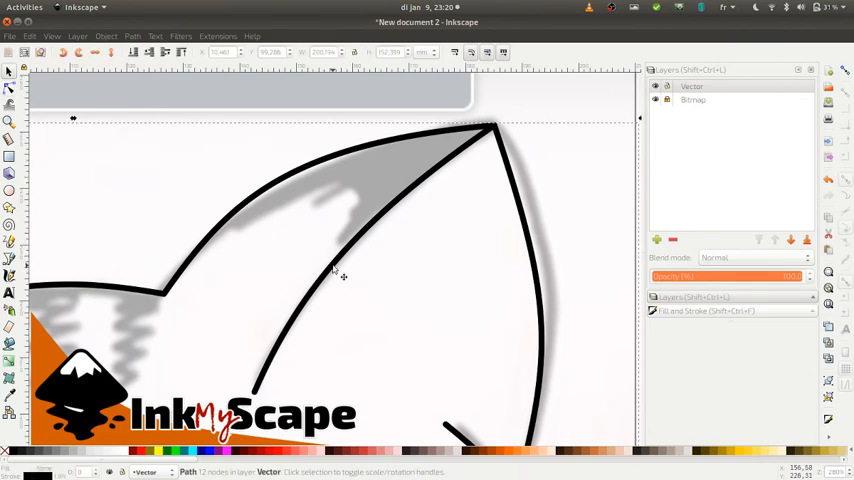
mouse_move(416, 200)
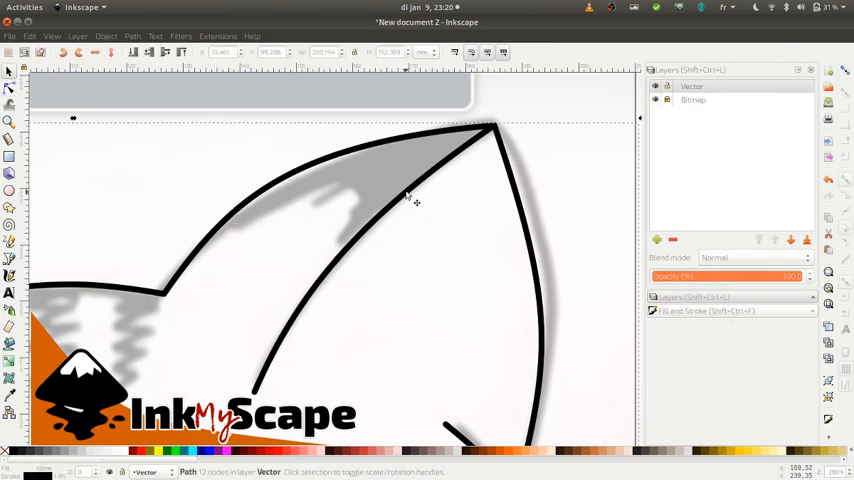
Step: Trace a black-filled fur-tuft shape along the right ear tip and adjust it via Object
click(144, 244)
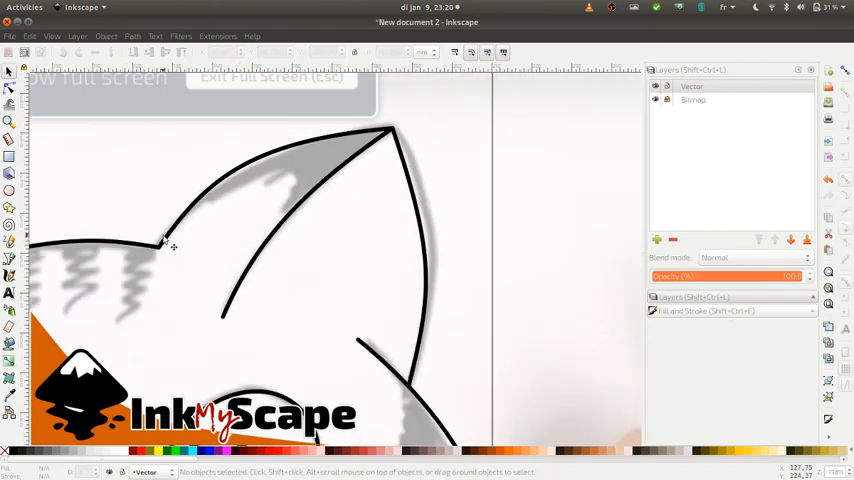
click(174, 246)
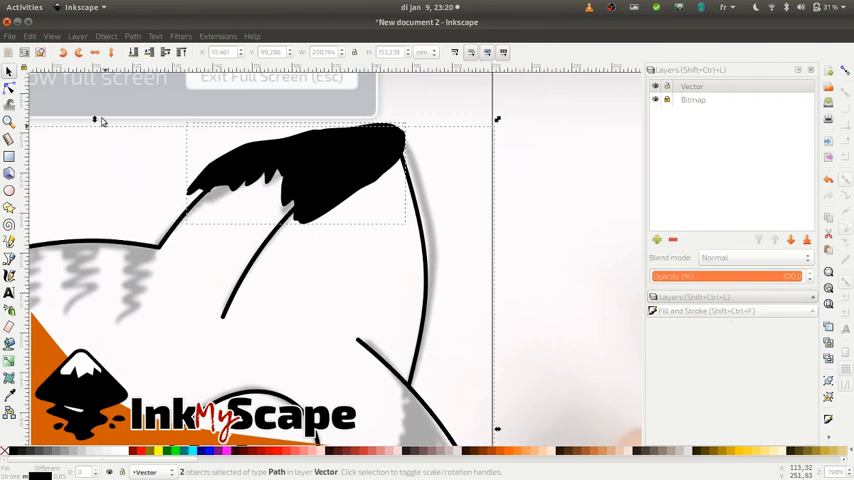
mouse_move(198, 200)
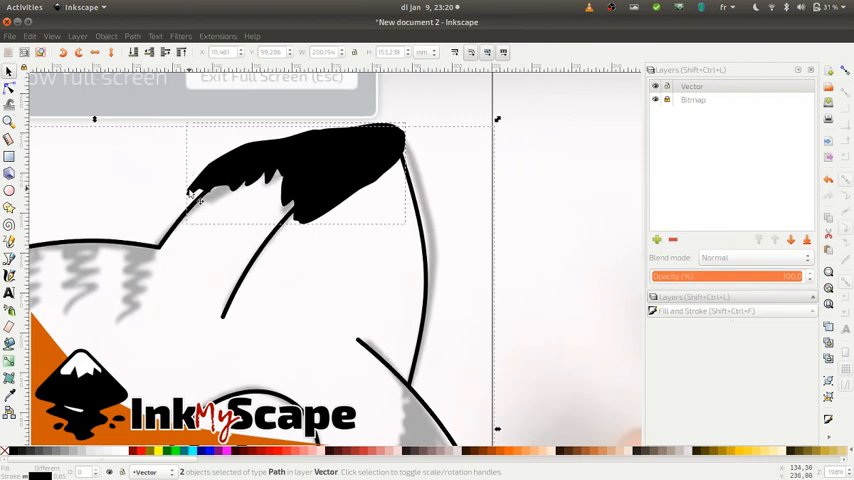
click(104, 36)
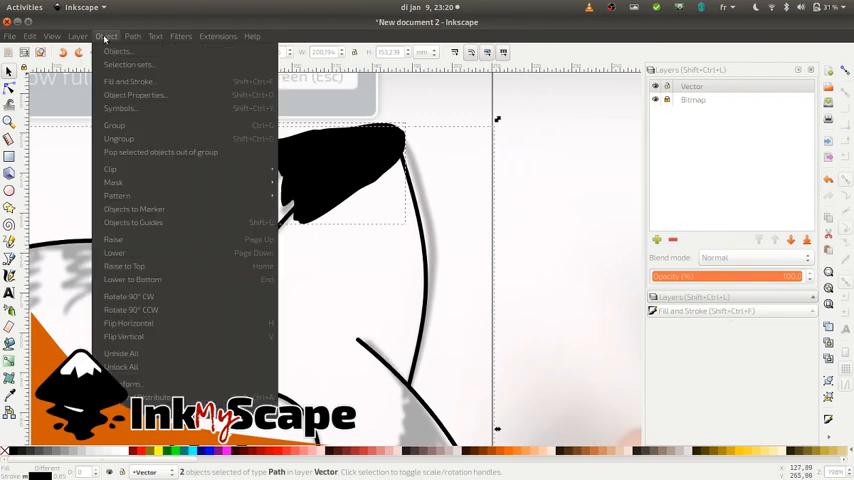
mouse_move(136, 96)
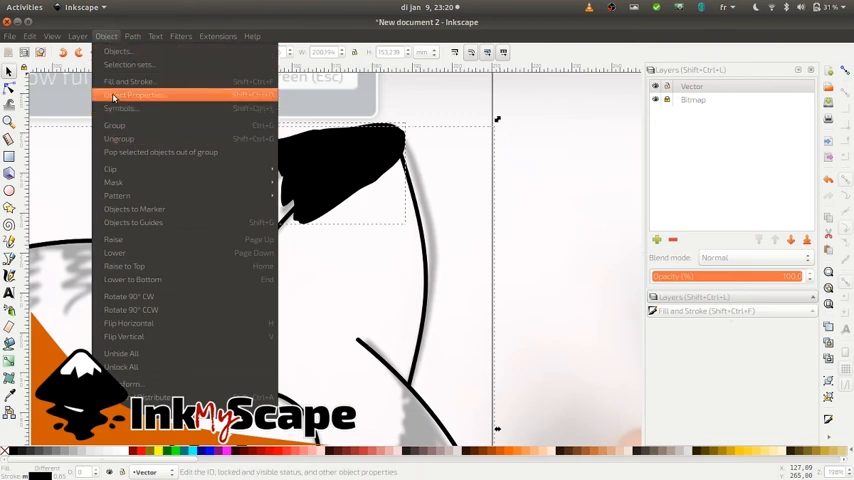
click(152, 36)
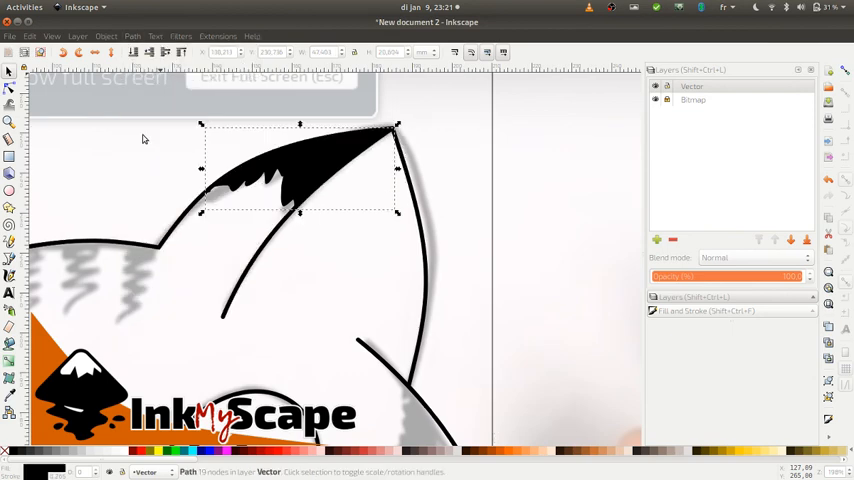
click(280, 184)
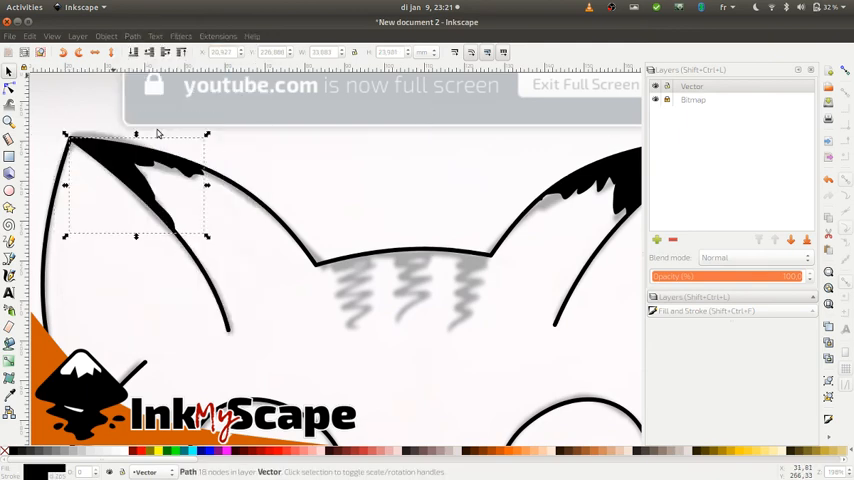
Step: Place a horizontally flipped copy of the ear shading onto the left ear tip
click(358, 178)
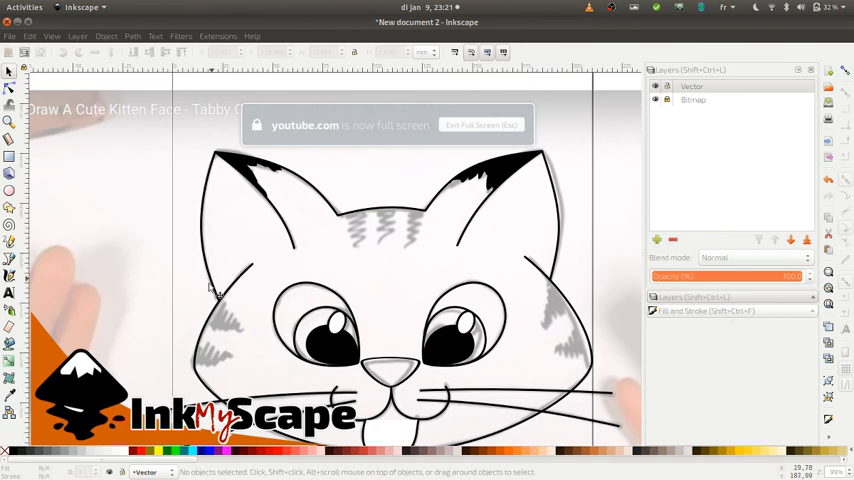
mouse_move(228, 356)
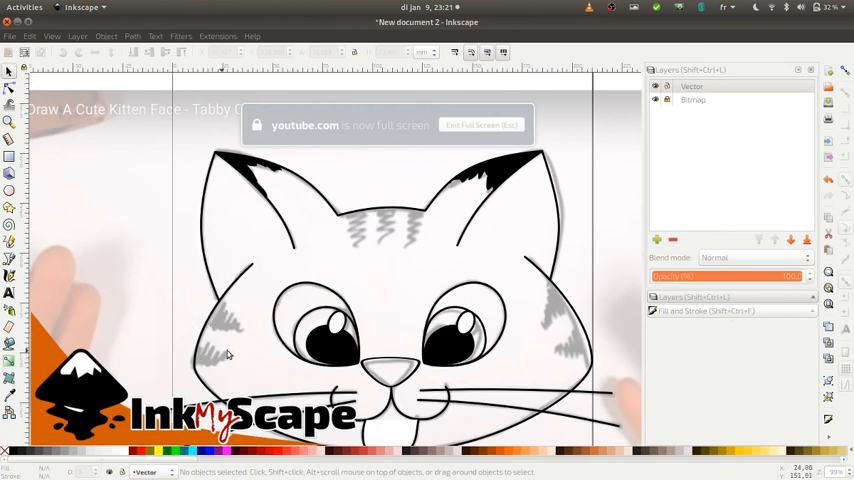
mouse_move(228, 320)
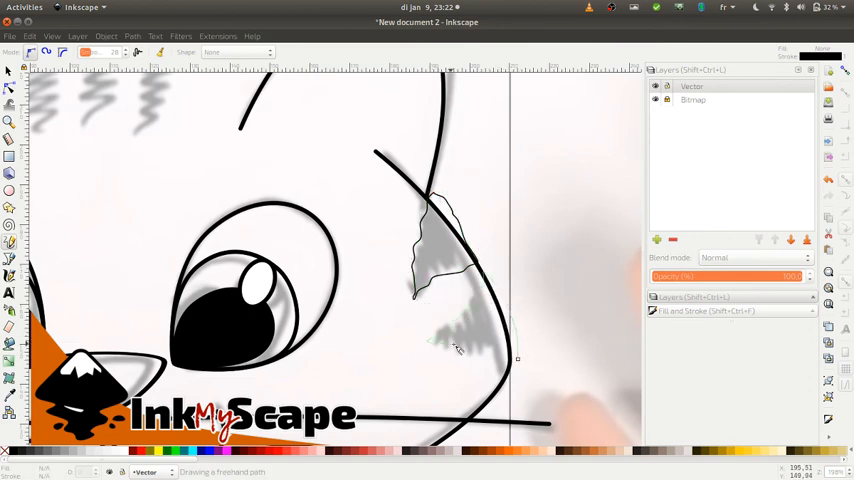
Step: Pencil-draw tabby stripe marks beside the eyes and combine them into one path
drag(456, 348, 516, 364)
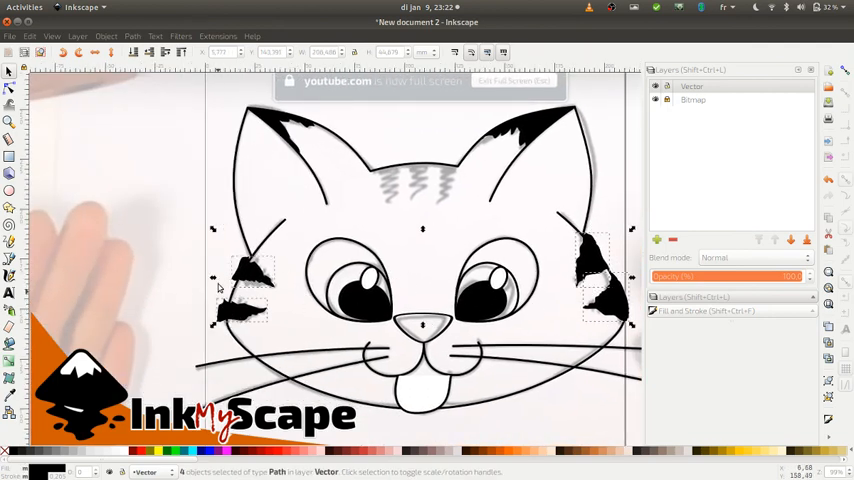
click(132, 36)
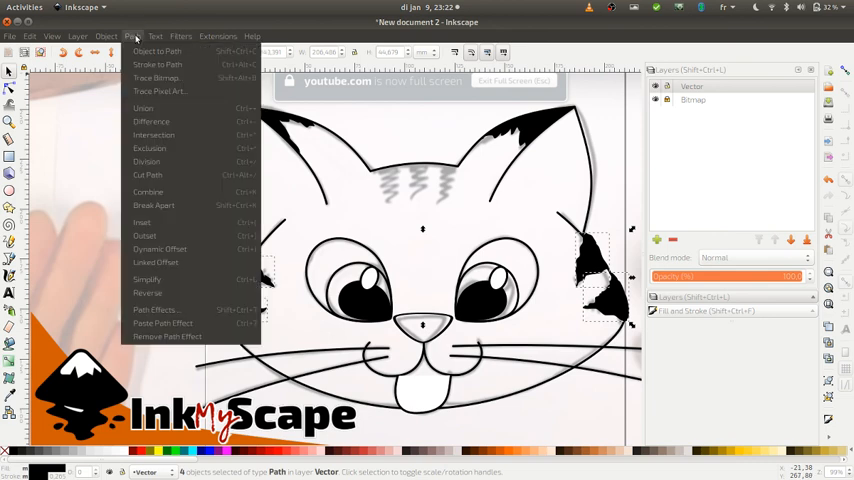
mouse_move(148, 192)
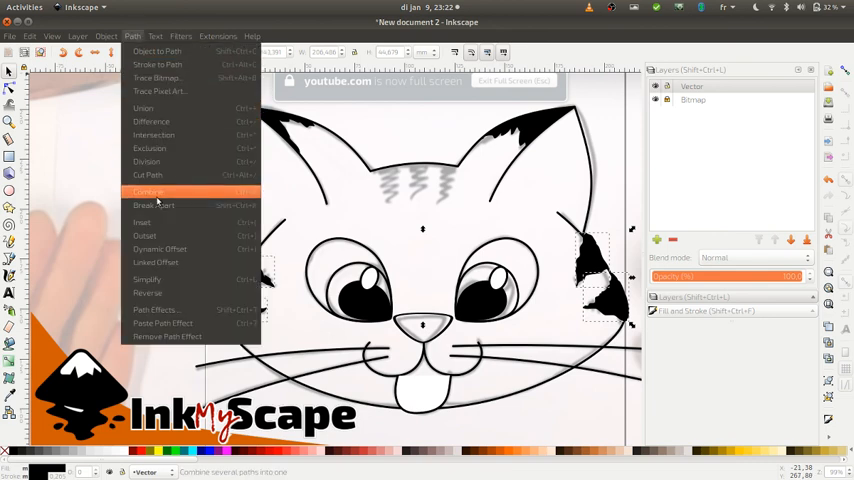
click(148, 192)
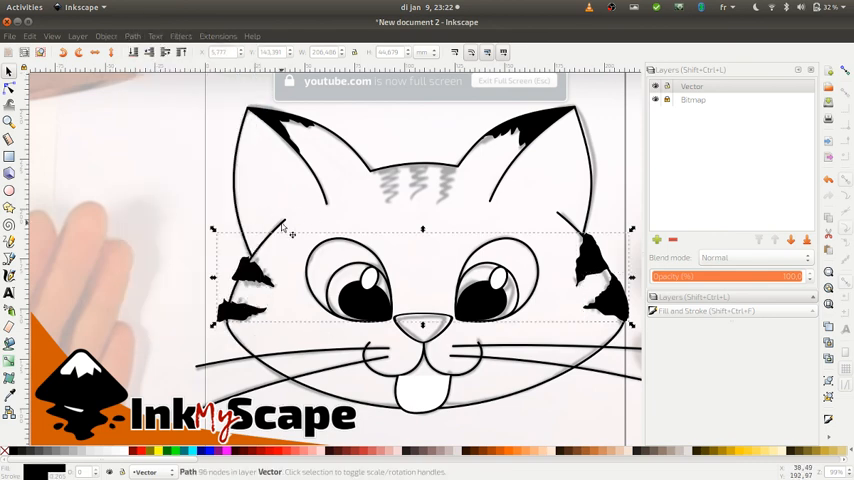
click(140, 228)
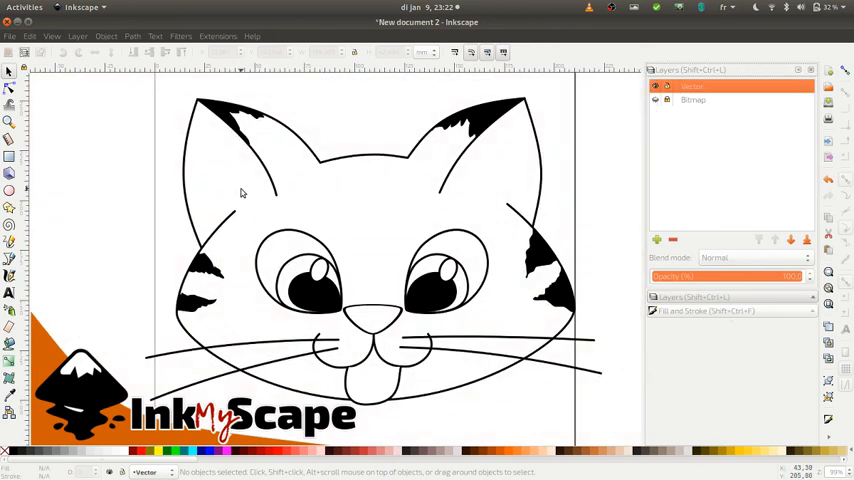
mouse_move(236, 152)
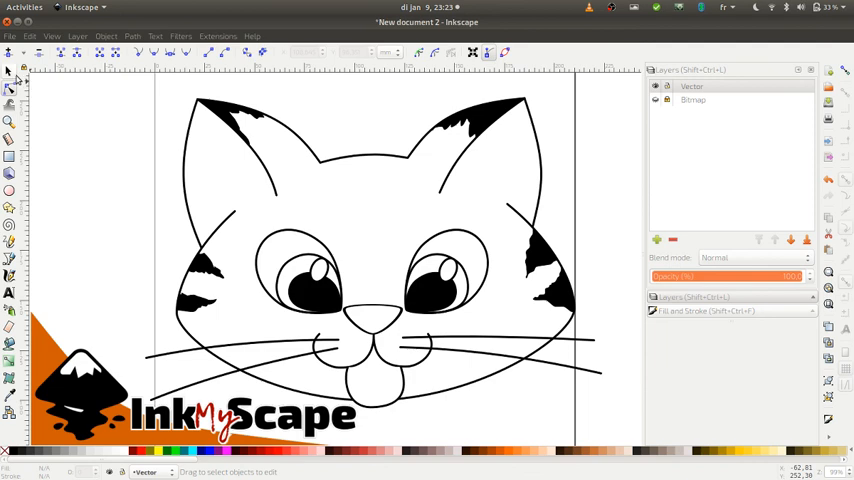
mouse_move(10, 76)
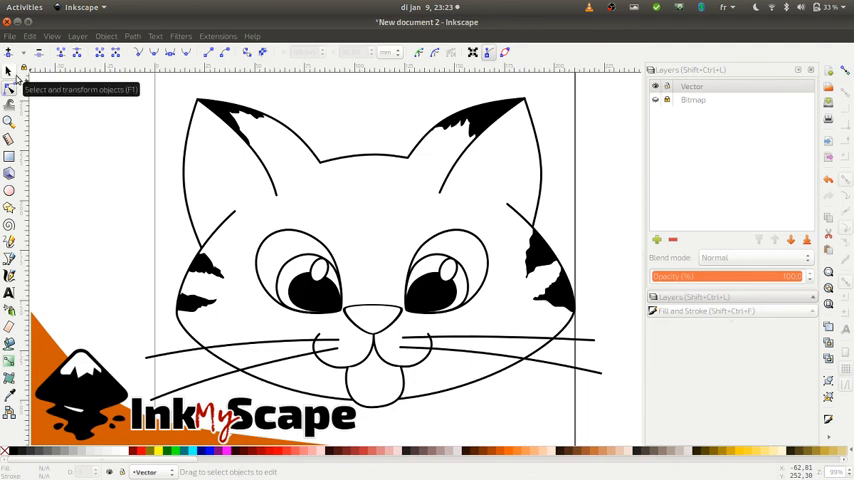
mouse_move(52, 96)
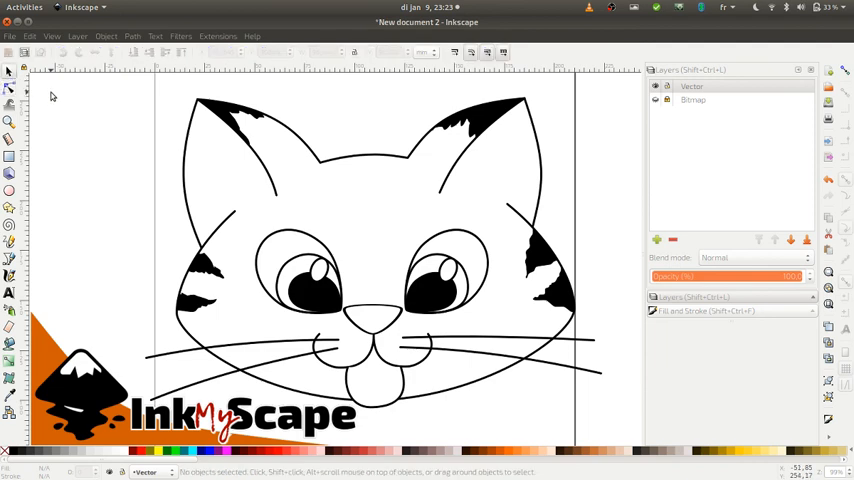